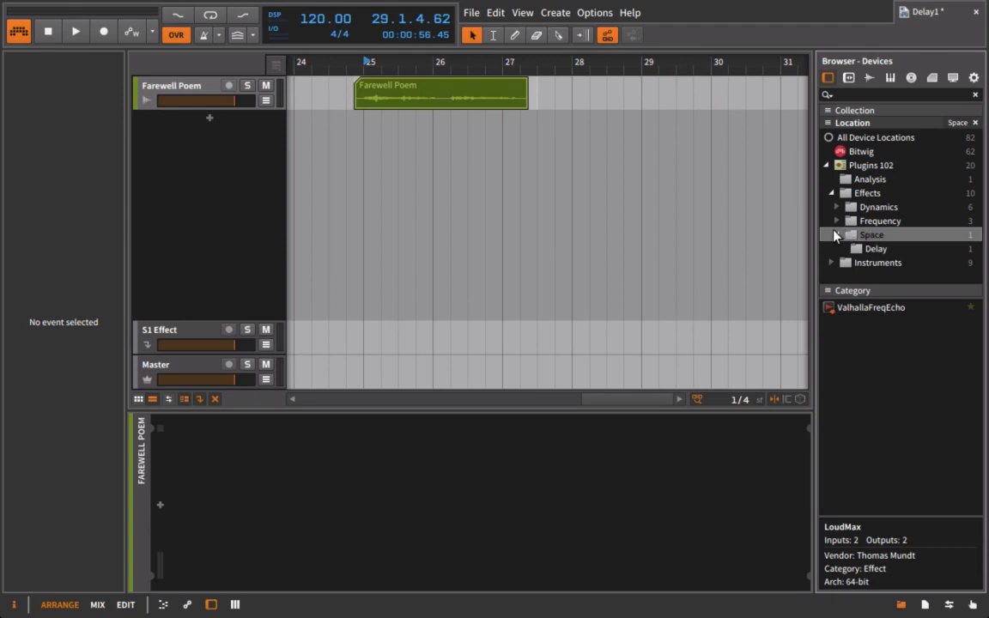
Insert ValhallaFreqEcho from the Space > Delay plugin folder onto the Farewell Poem track
left_click(872, 235)
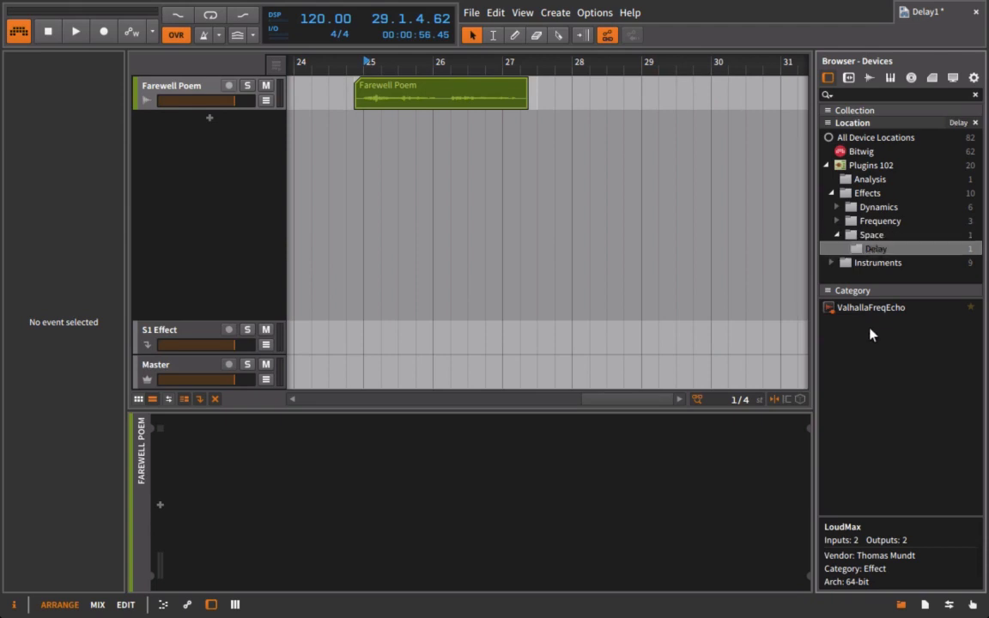
mouse_move(845, 311)
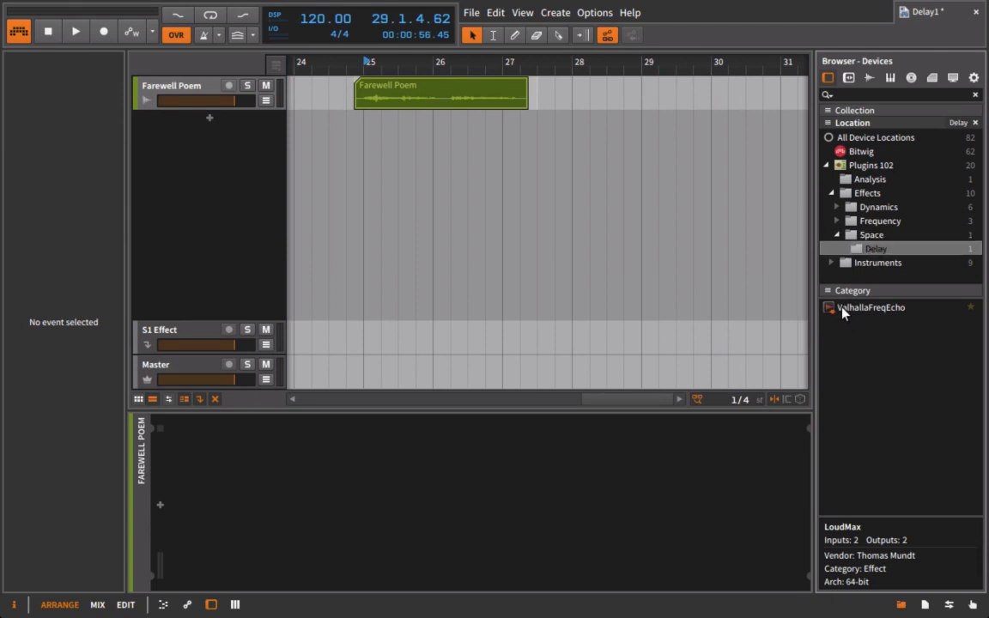
double_click(870, 308)
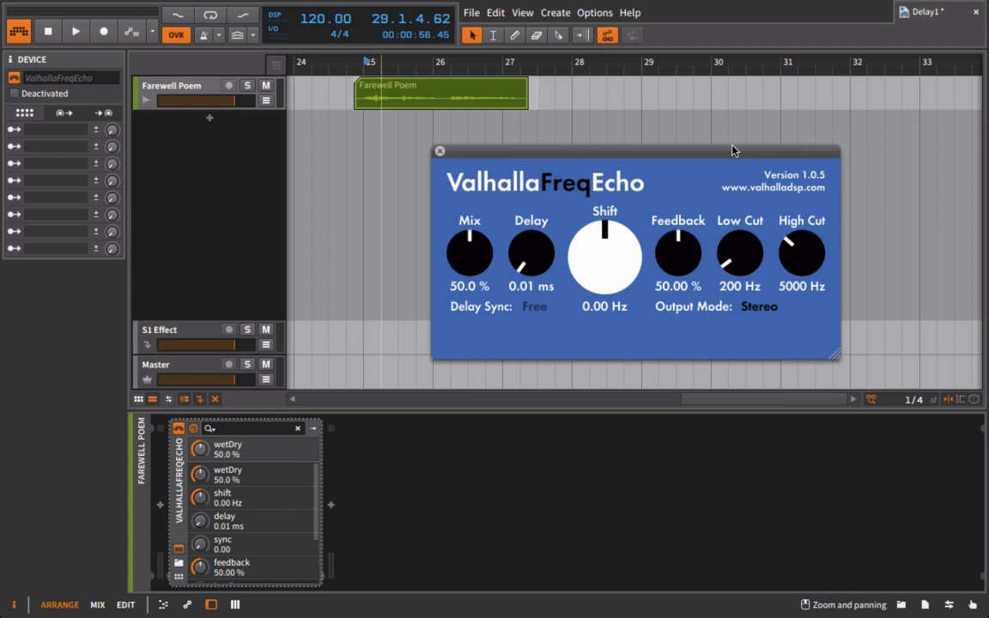
Set feedback 0%, low/high cut 20–15000 Hz, audition, then set delay to 1000 ms
left_click_drag(800, 254, 801, 232)
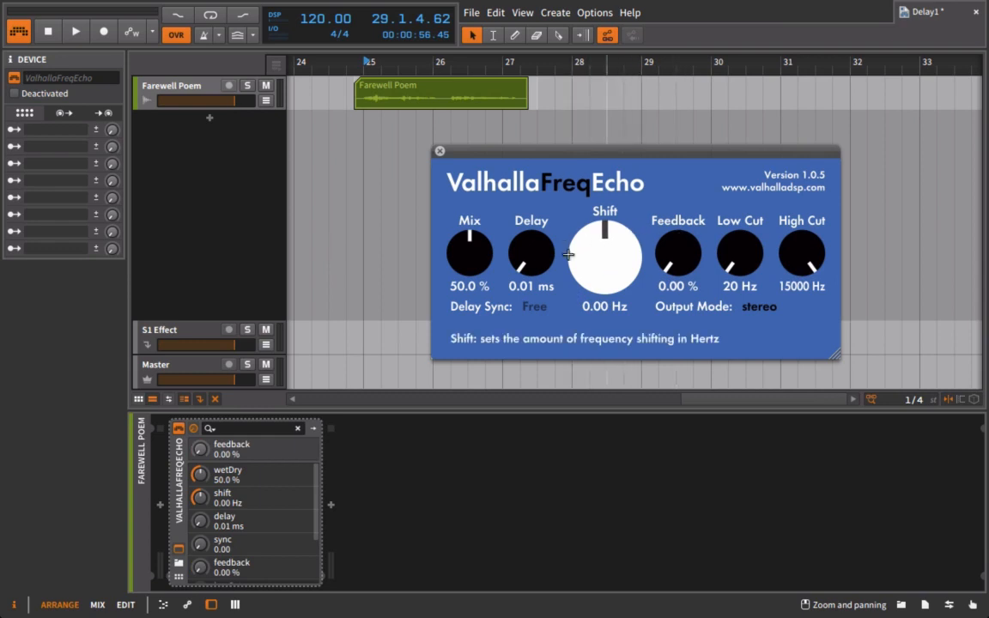
left_click_drag(530, 253, 531, 171)
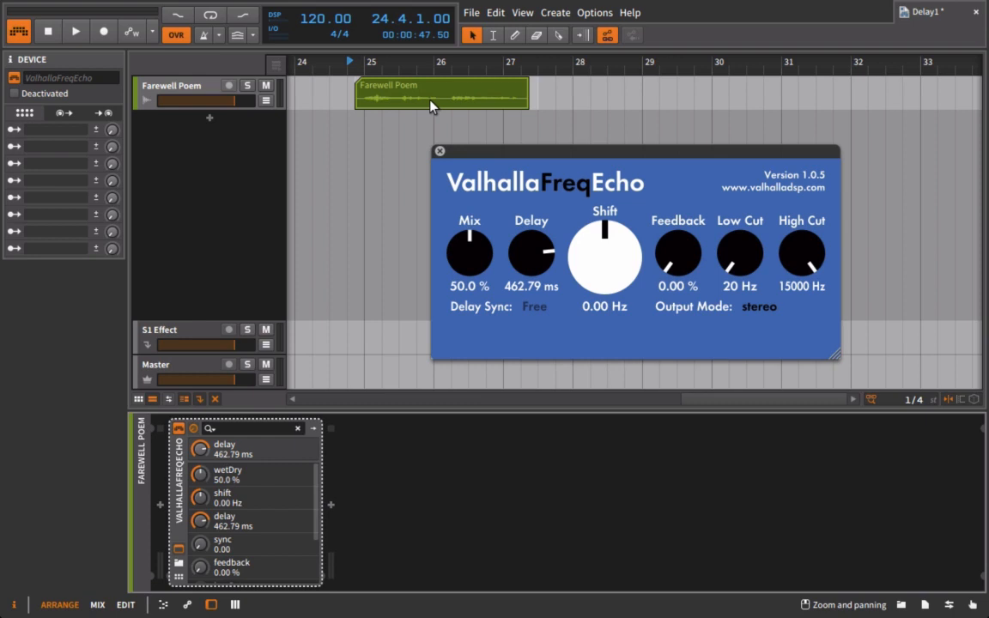
left_click(75, 31)
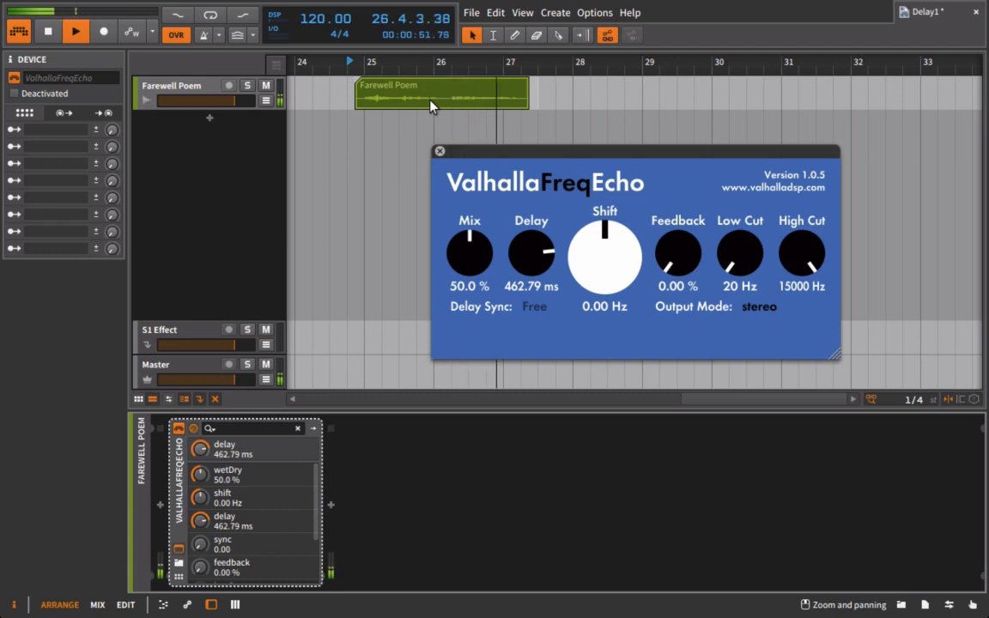
left_click(75, 31)
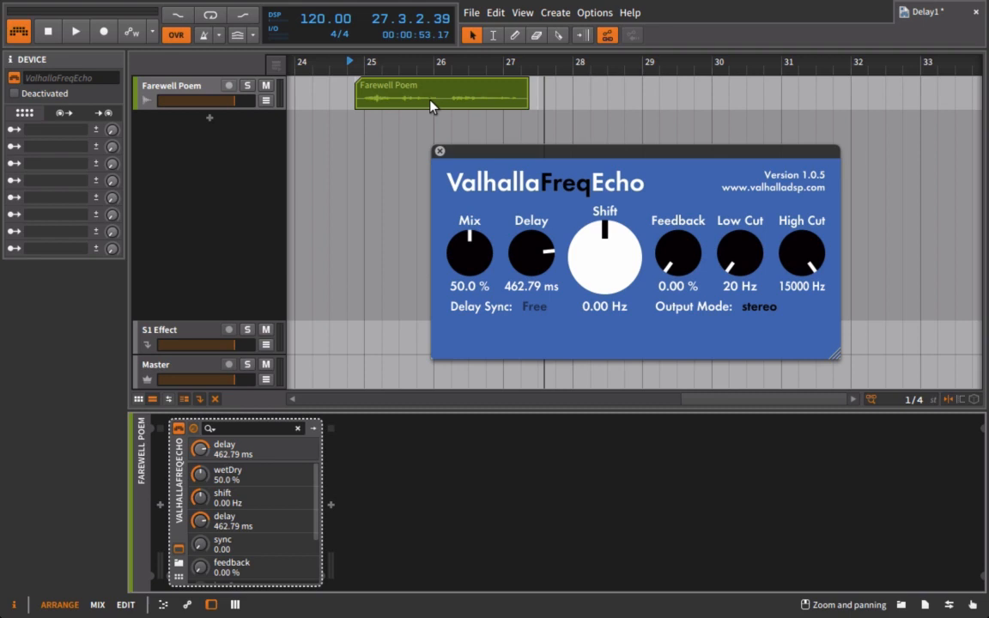
mouse_move(531, 258)
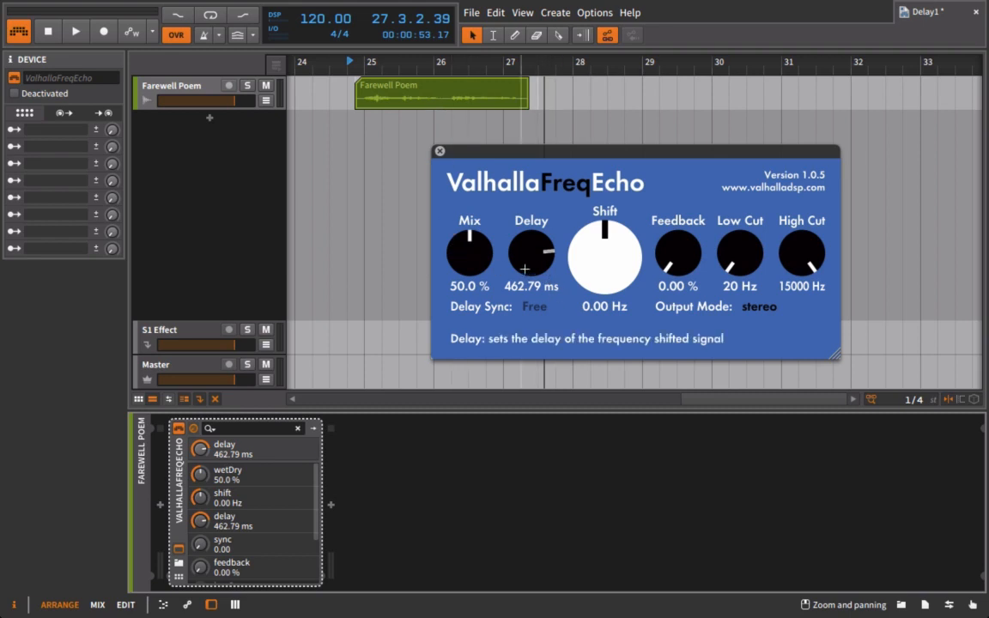
left_click_drag(531, 258, 530, 223)
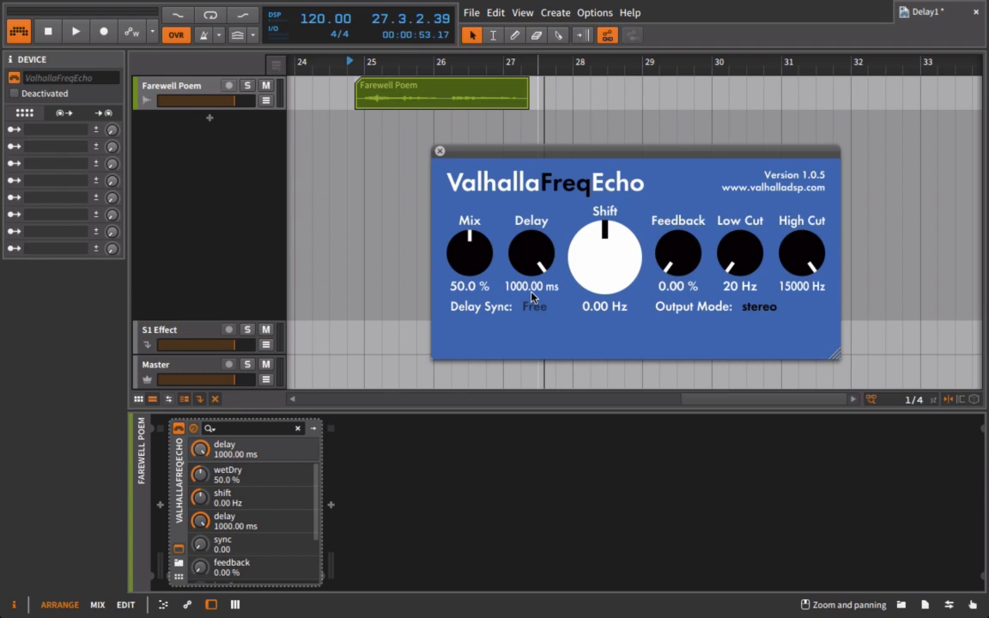
mouse_move(484, 168)
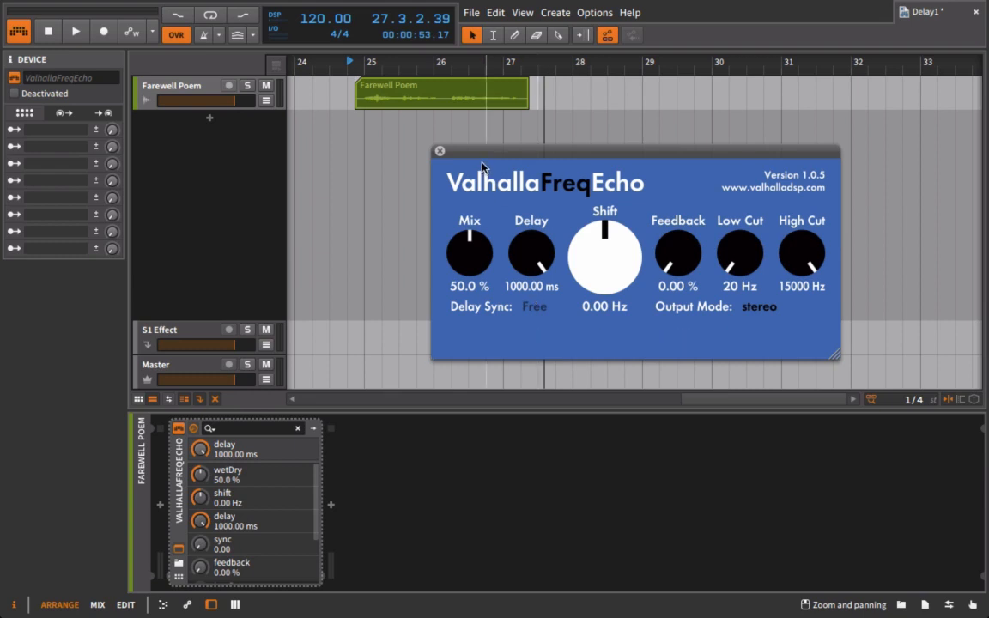
Play the poem with the echo, then restore High Cut to 15000 Hz
left_click(75, 31)
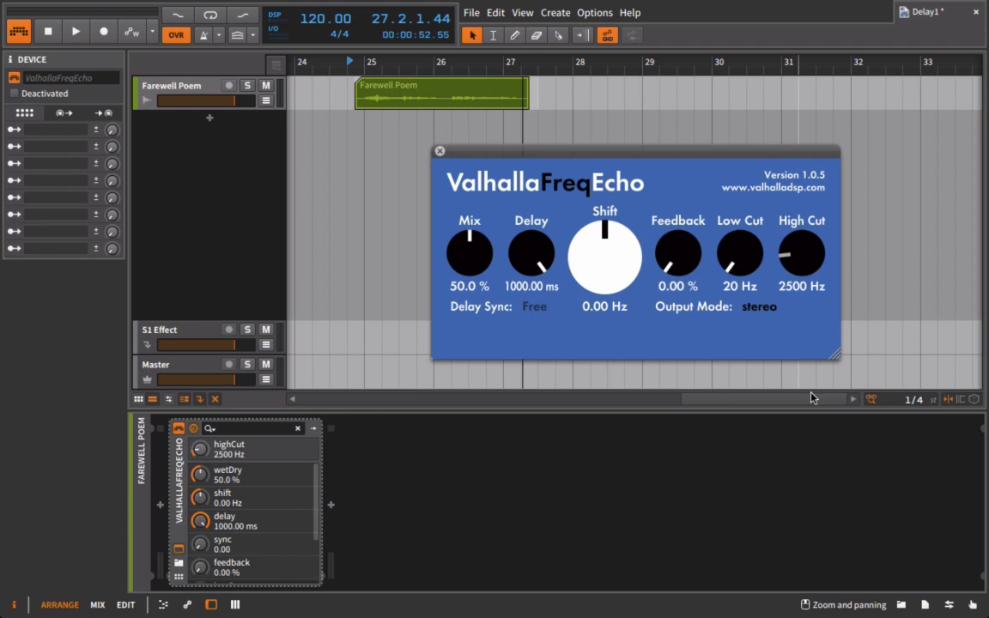
left_click_drag(802, 254, 801, 240)
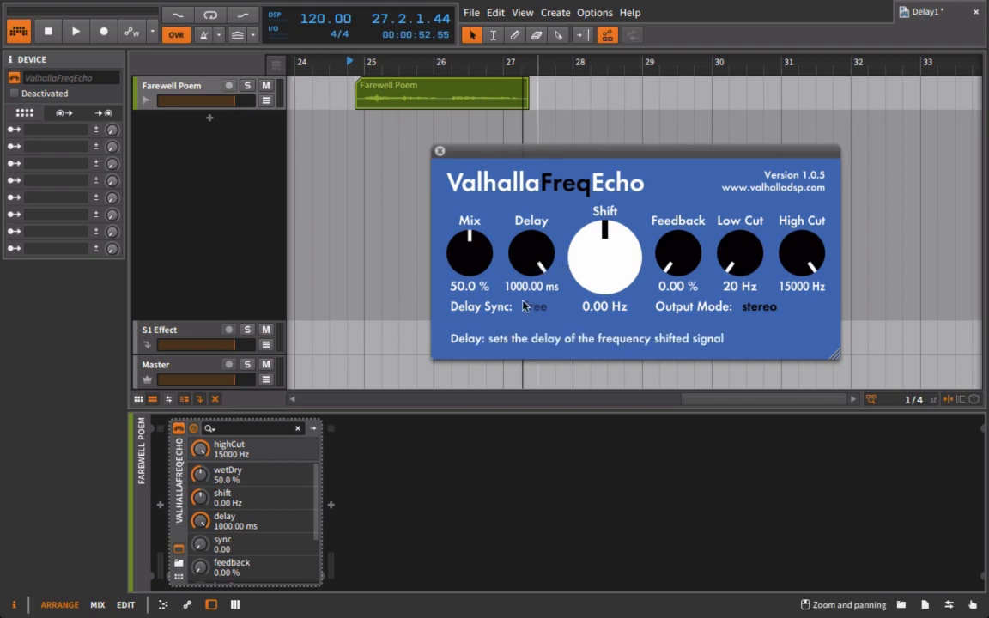
mouse_move(470, 253)
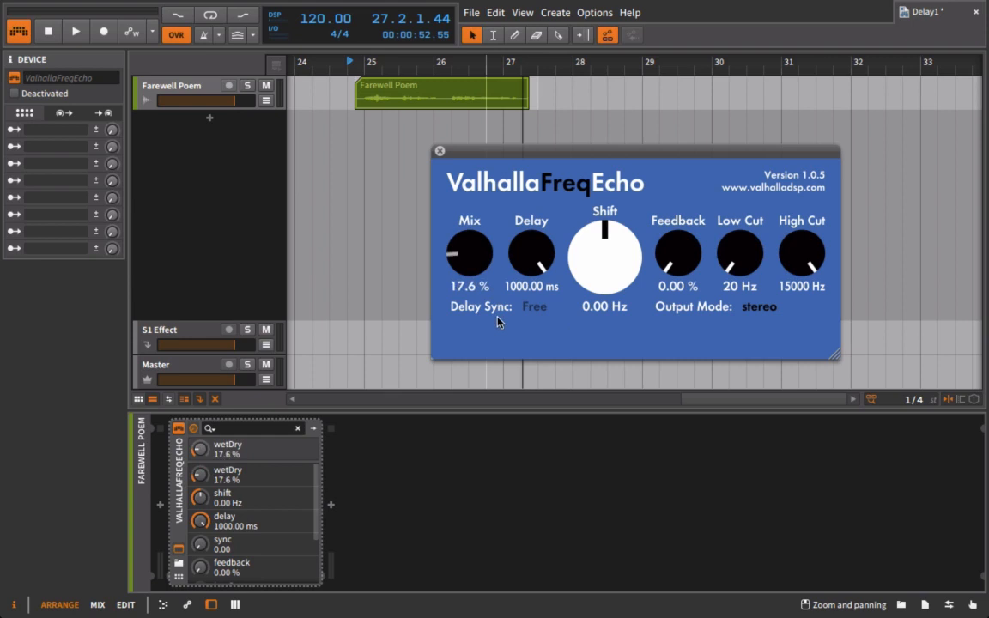
Audition echo mix at 10%, then raise it to about 57% and 82% and replay
left_click_drag(470, 254, 470, 267)
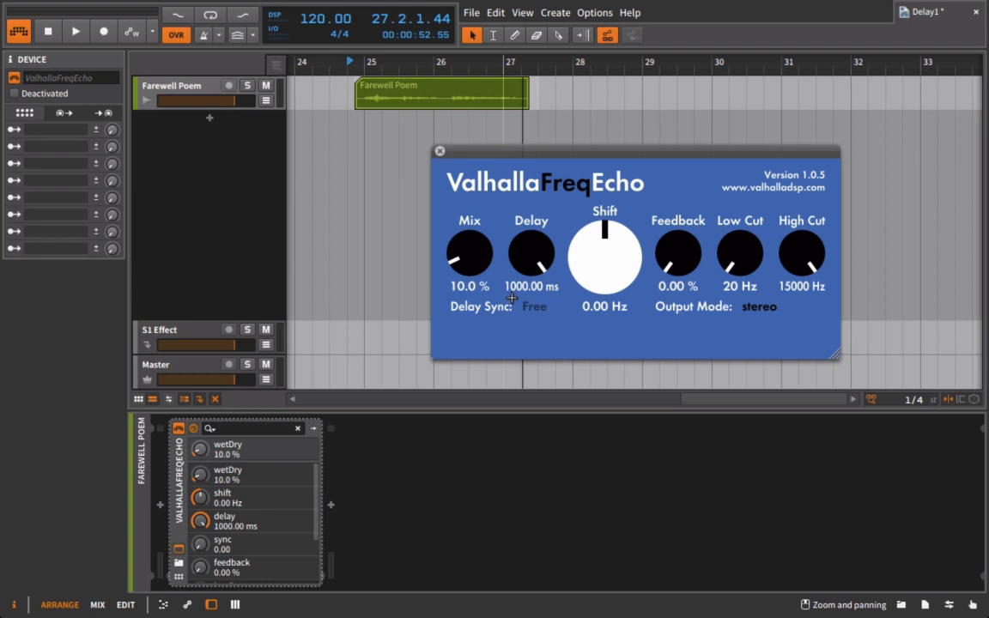
left_click(75, 30)
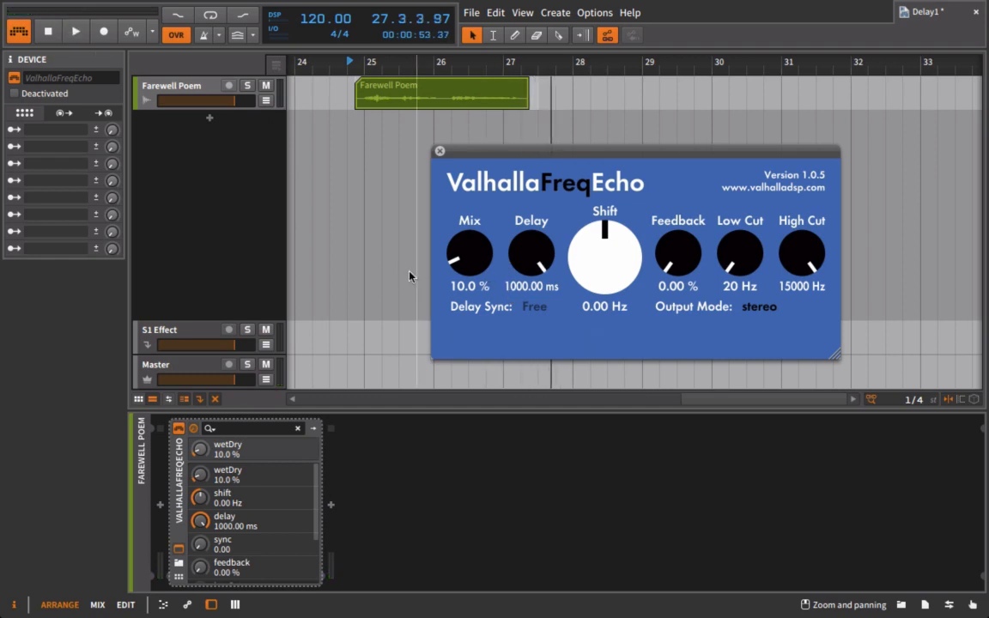
mouse_move(453, 267)
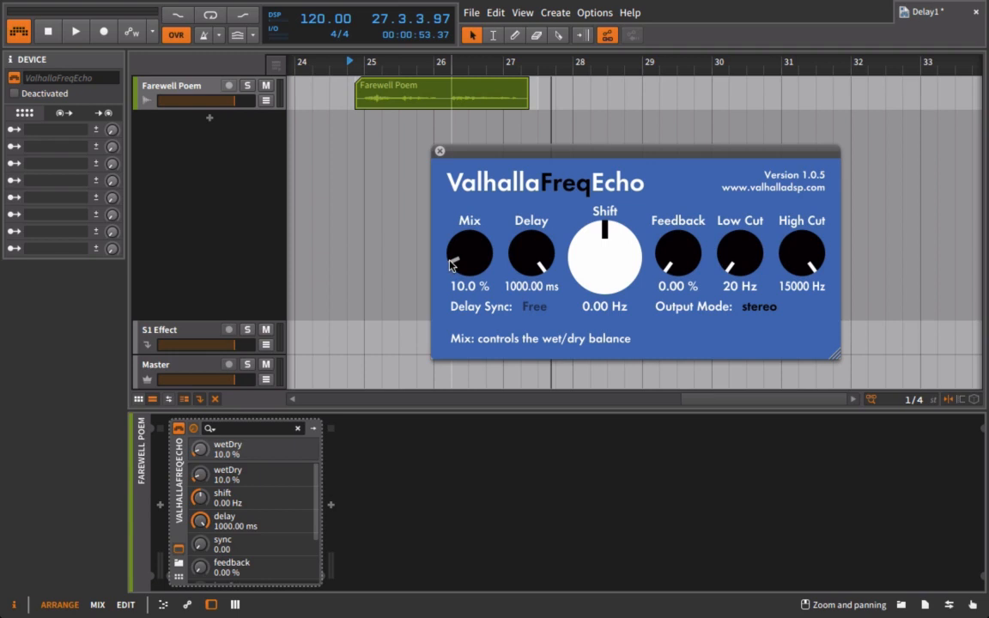
left_click_drag(470, 261, 470, 232)
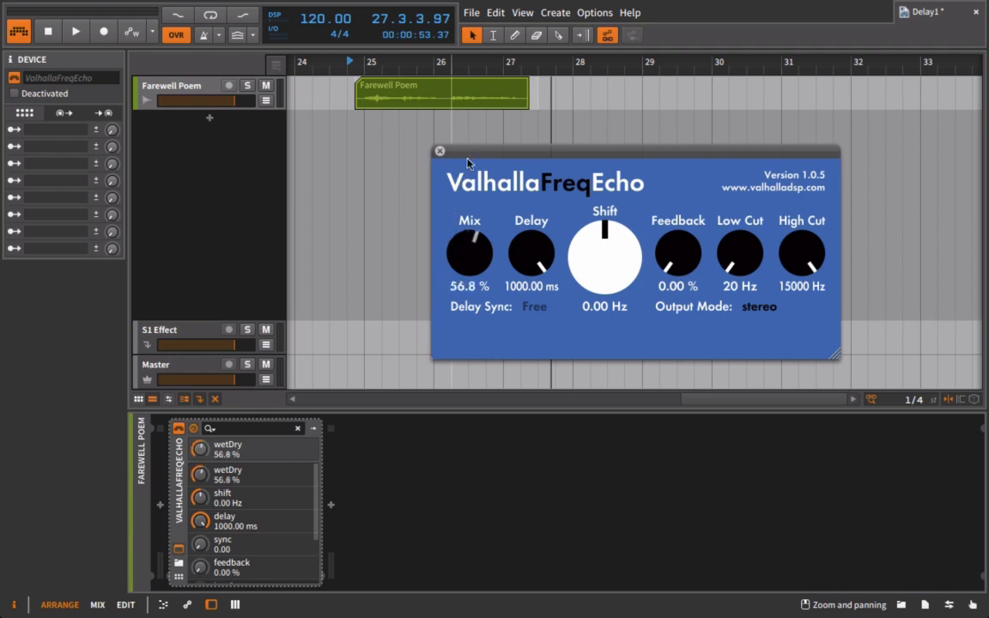
left_click_drag(470, 249, 470, 232)
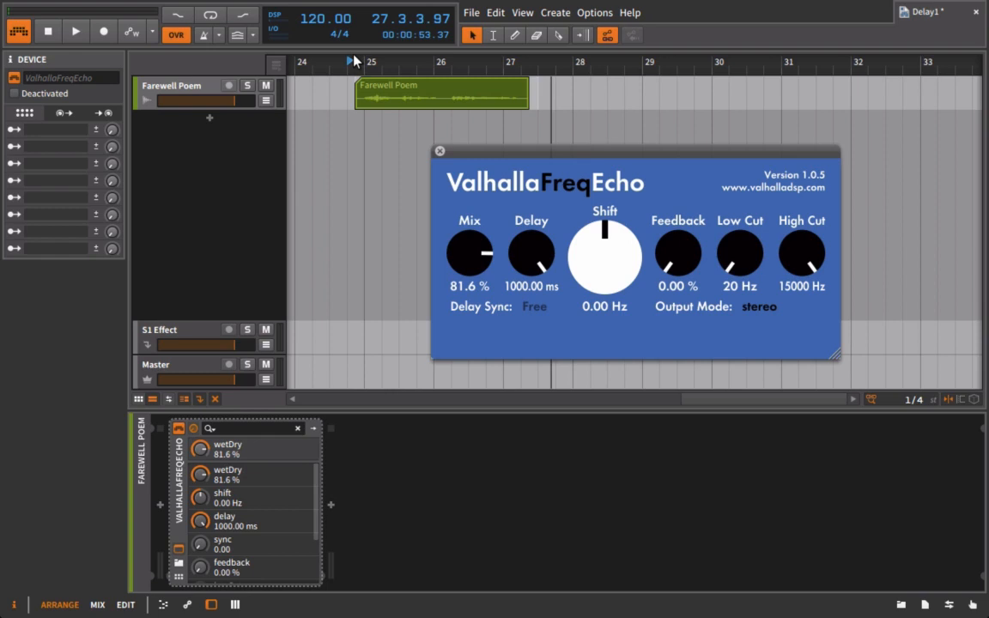
left_click(75, 31)
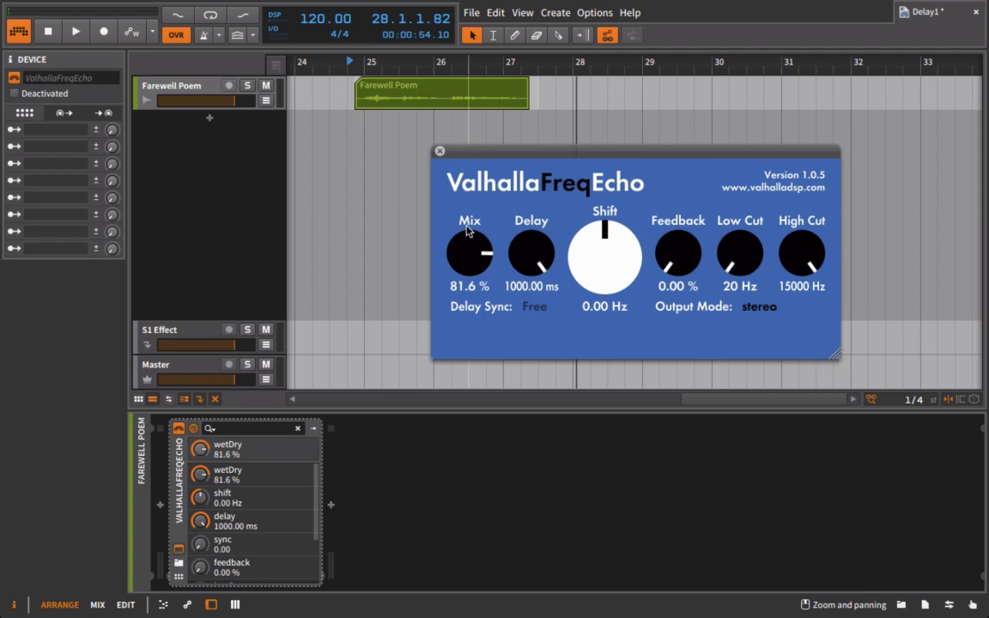
mouse_move(482, 167)
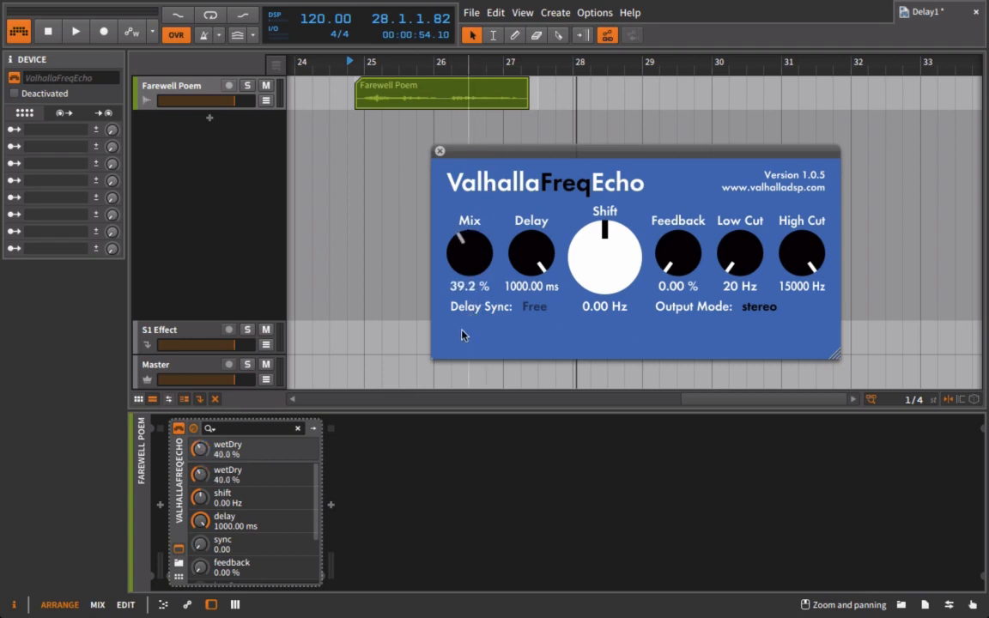
Fine-tune the echo mix to 19.6% and play back with the 92.25 ms delay
left_click_drag(469, 253, 451, 258)
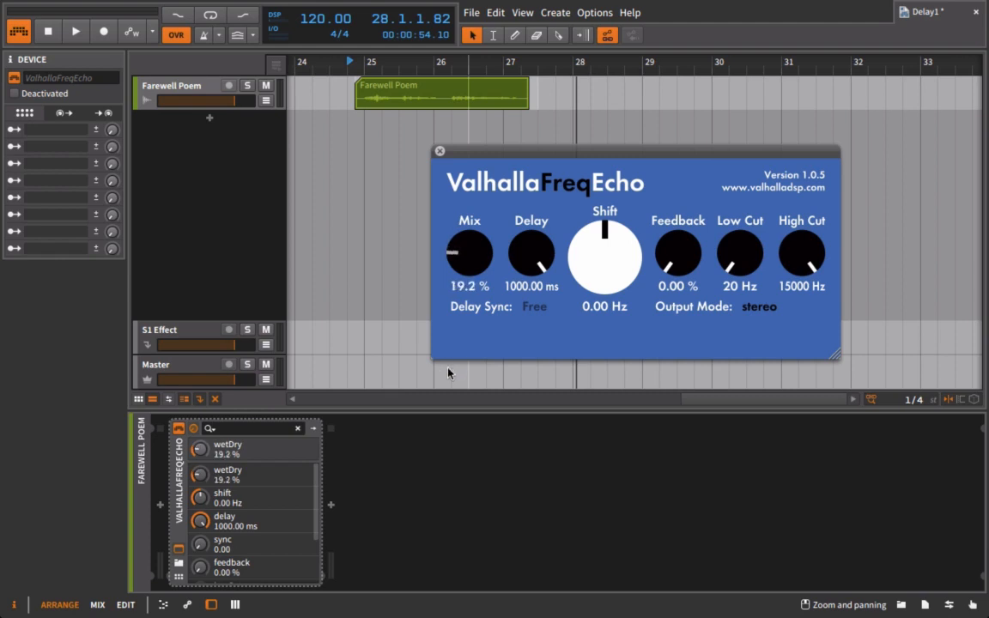
left_click_drag(470, 254, 471, 250)
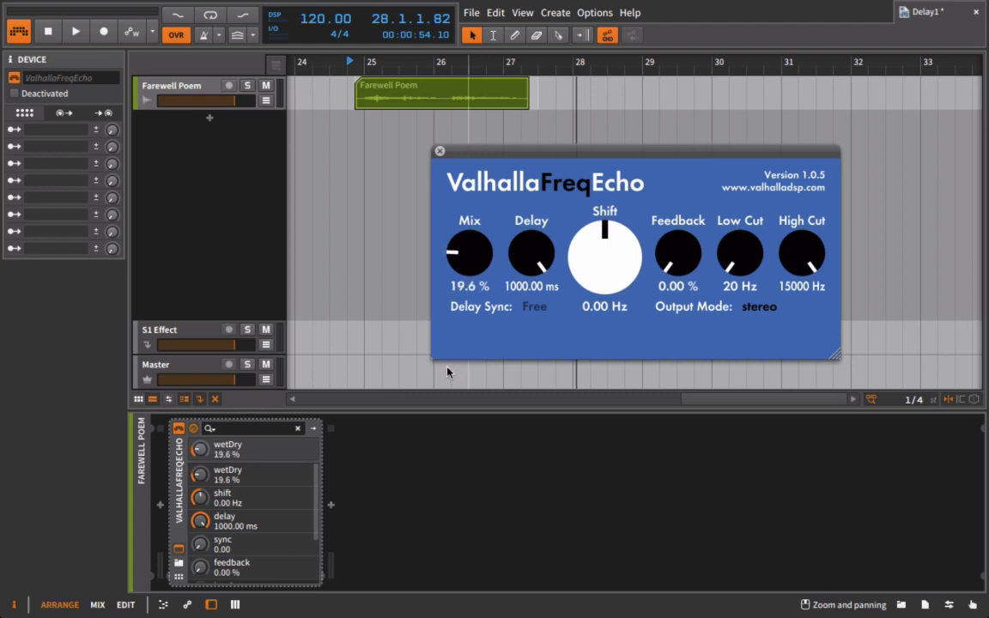
mouse_move(605, 249)
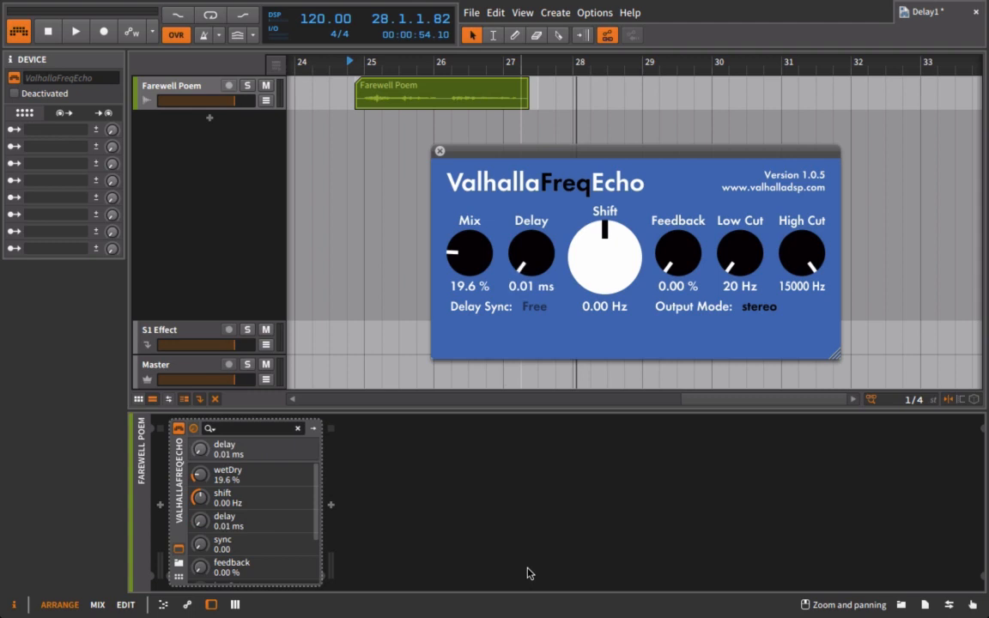
mouse_move(511, 361)
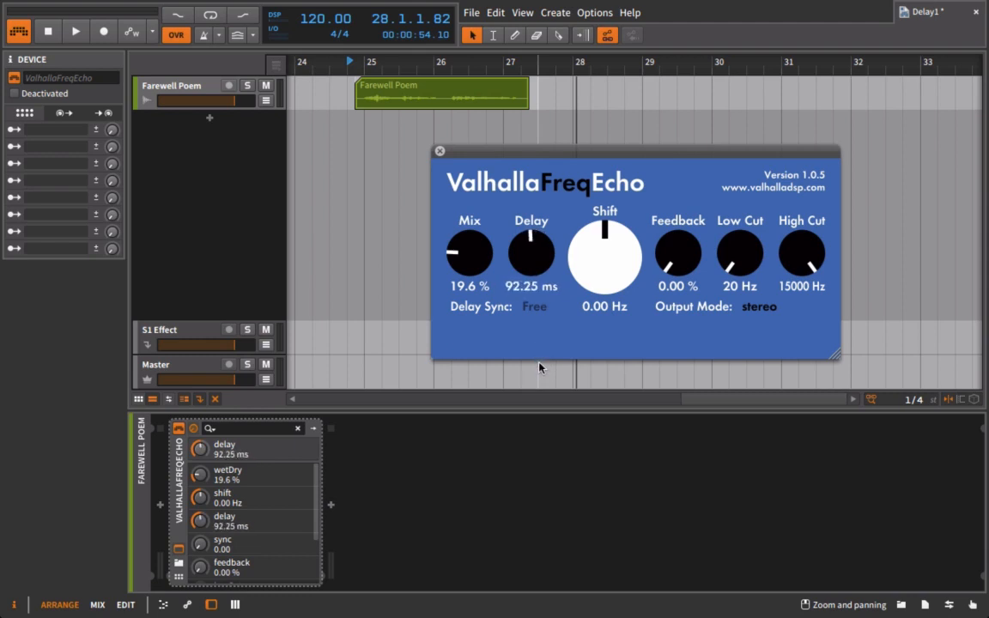
left_click(74, 32)
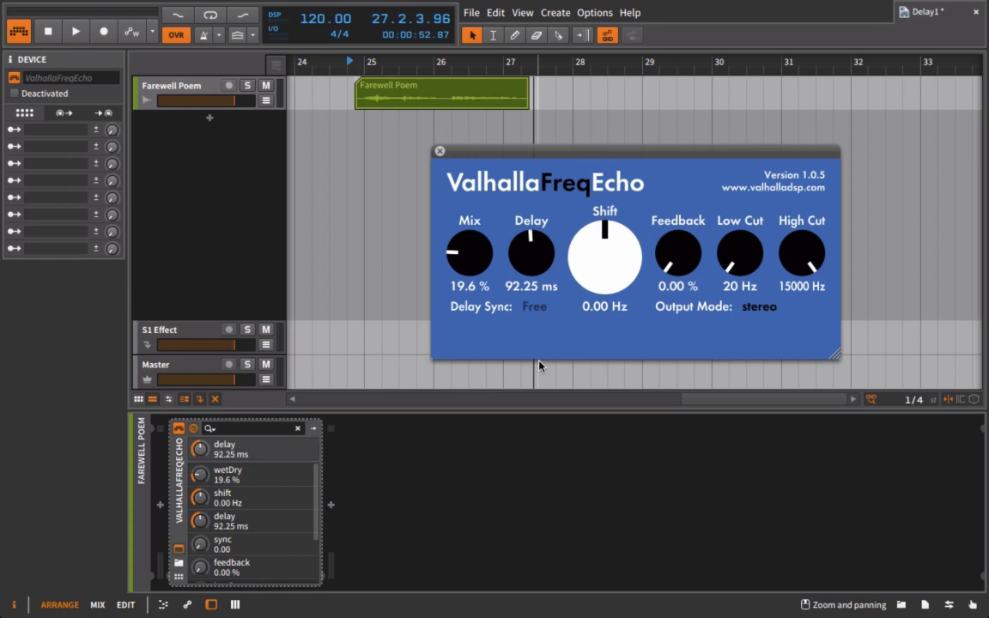
mouse_move(568, 443)
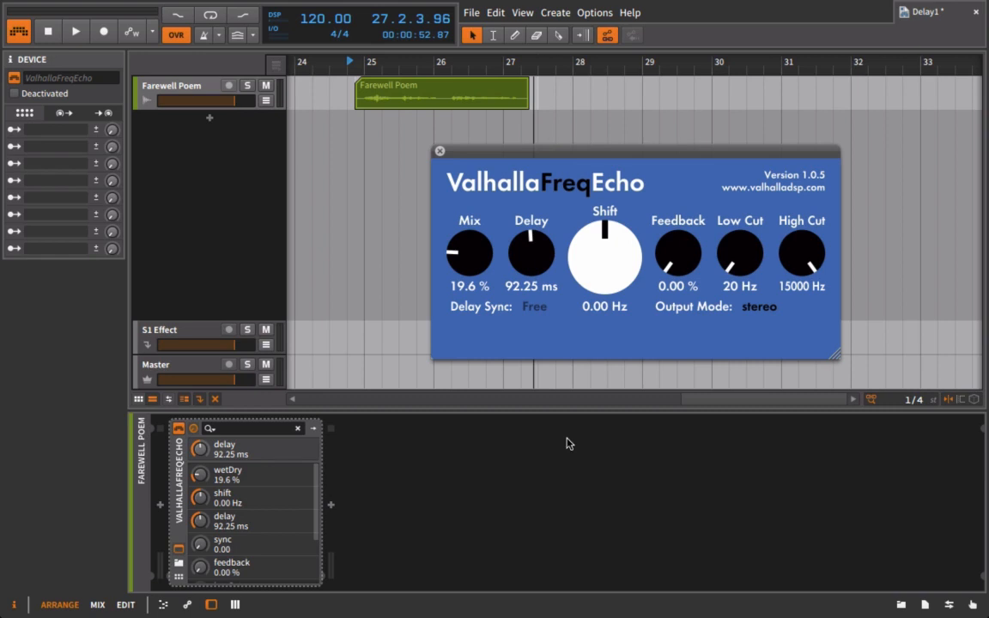
mouse_move(647, 200)
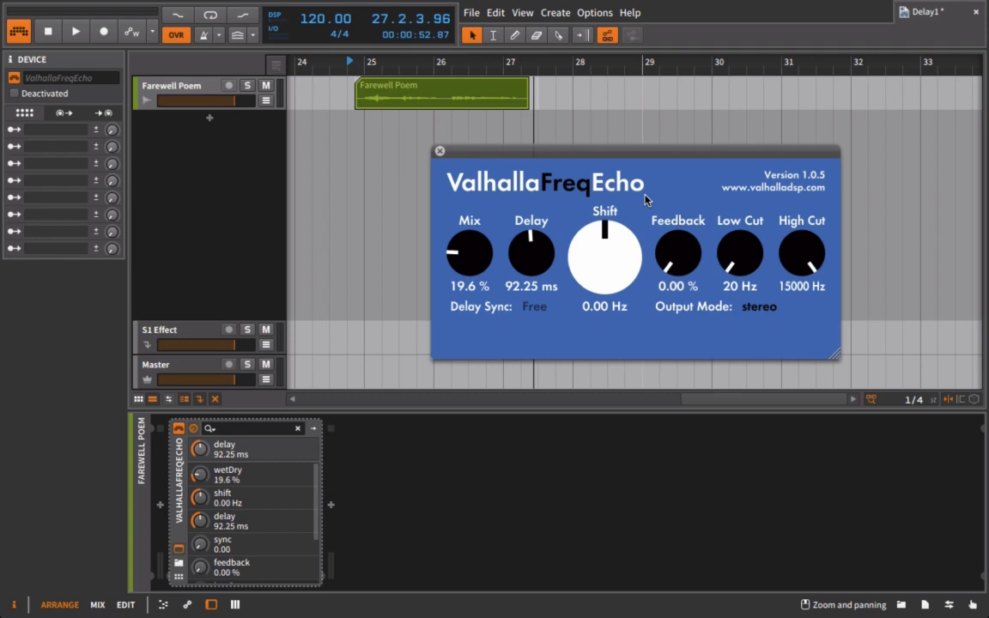
Lengthen the delay to 199.98 ms and briefly play and stop to hear it
left_click_drag(531, 253, 537, 228)
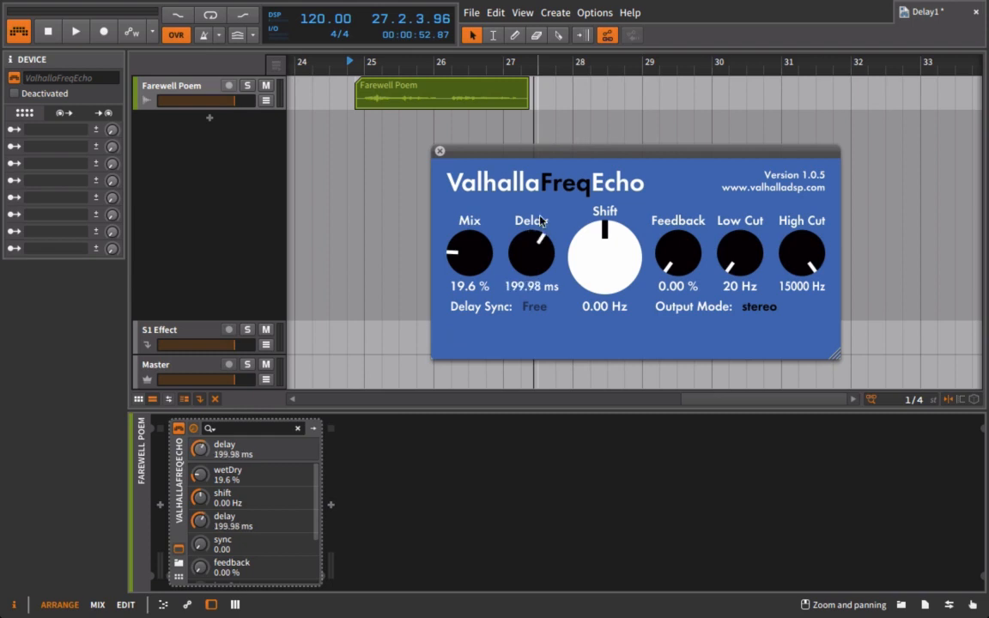
left_click(75, 31)
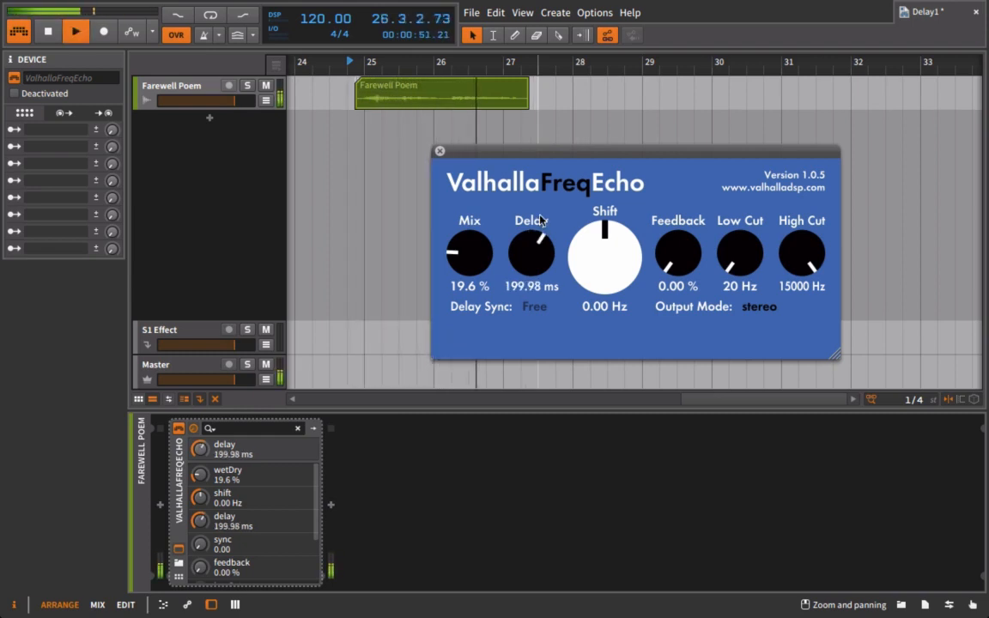
left_click(74, 32)
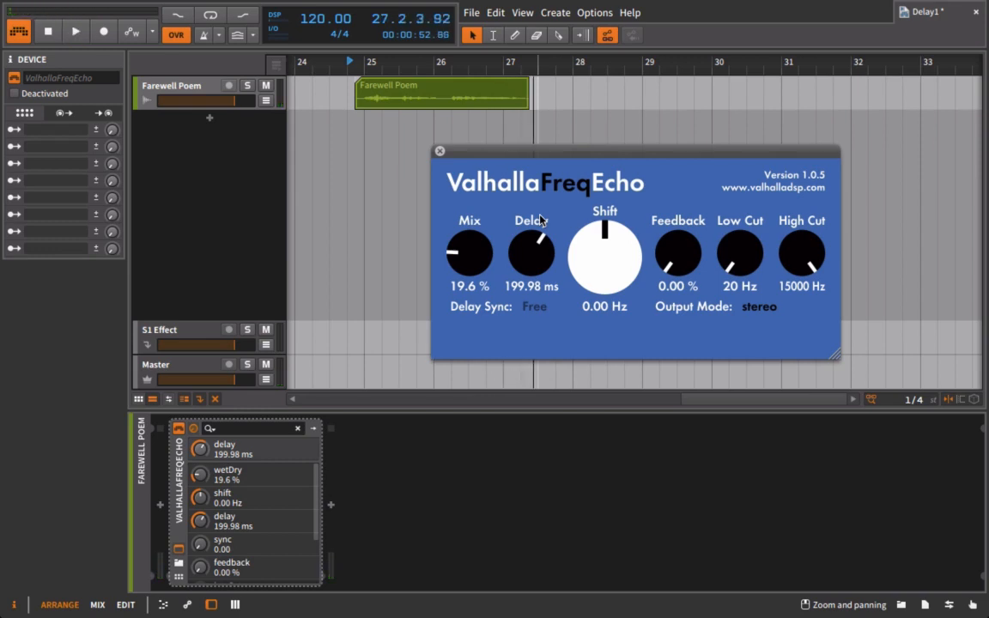
mouse_move(683, 227)
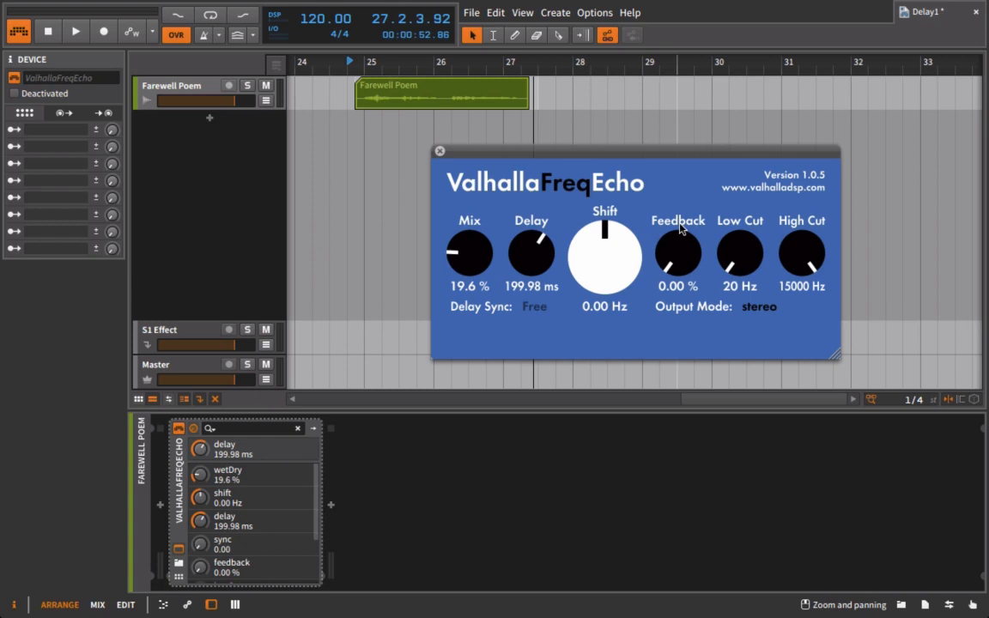
mouse_move(679, 287)
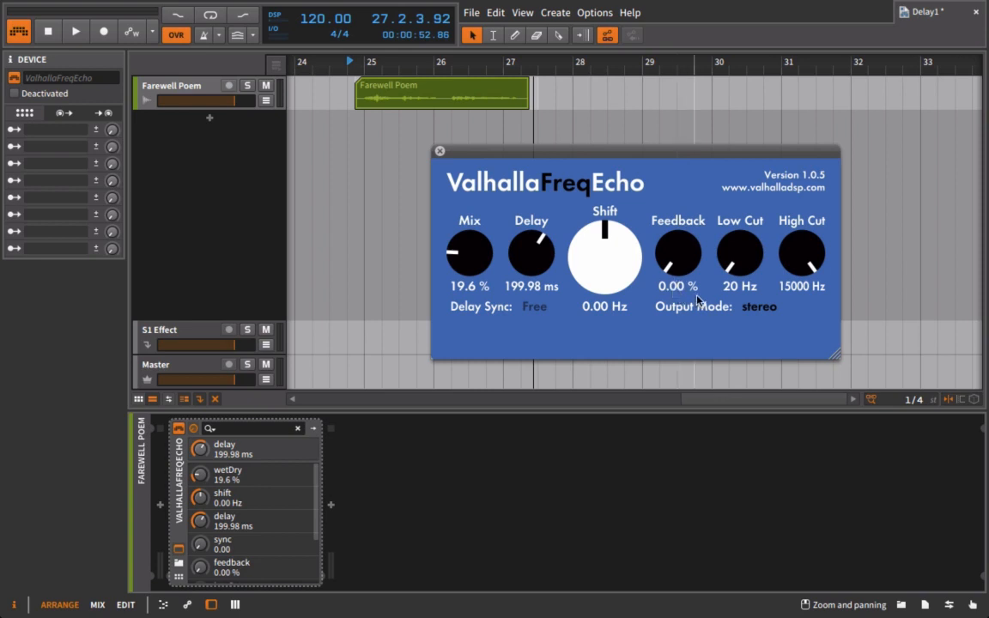
Raise feedback to 40%, stop playback after listening, then push feedback to 100%
left_click_drag(678, 257, 678, 232)
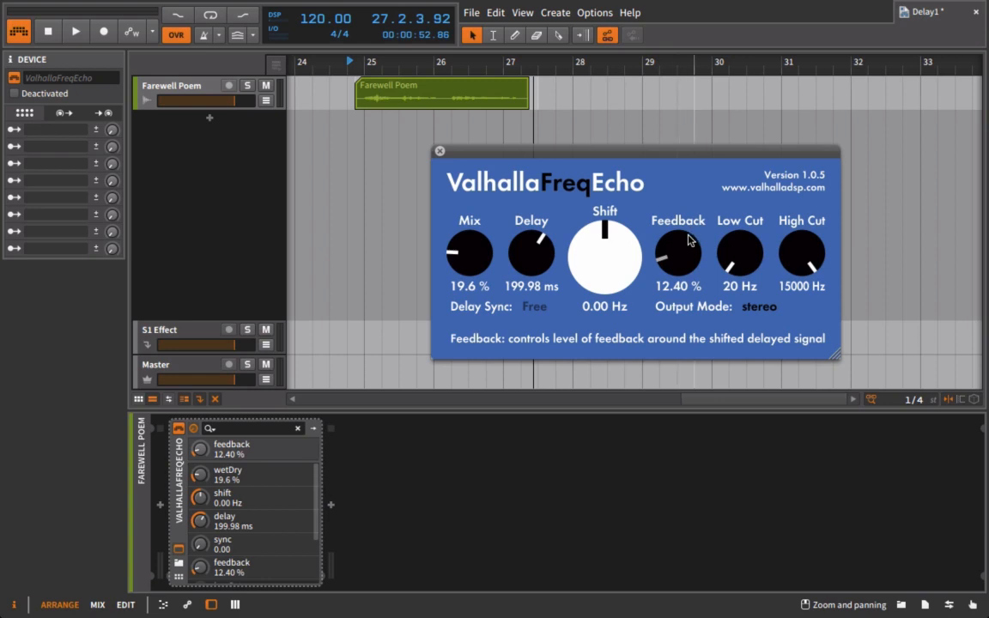
left_click_drag(678, 254, 683, 237)
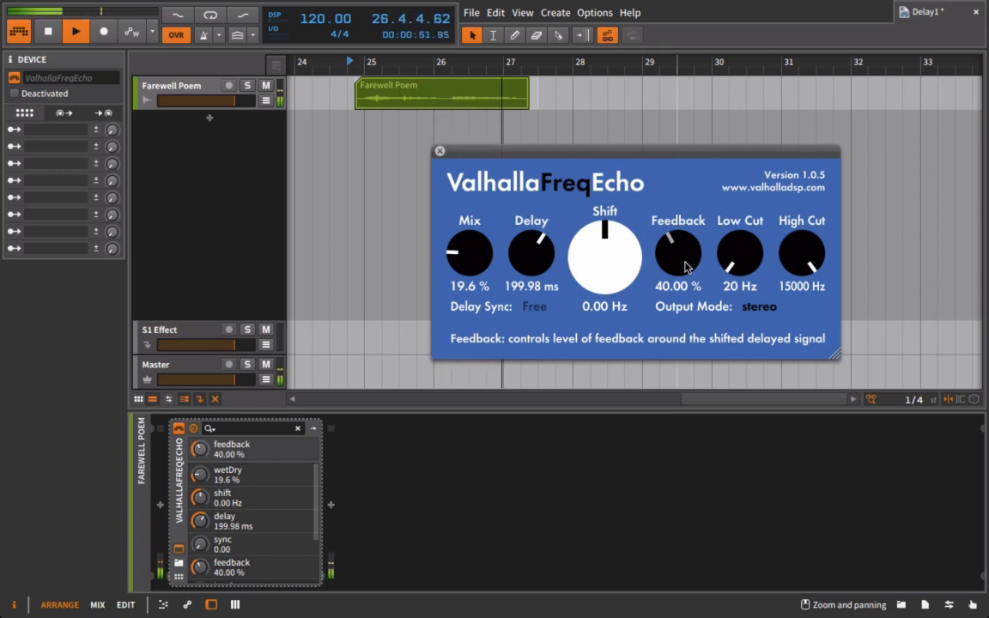
left_click(75, 31)
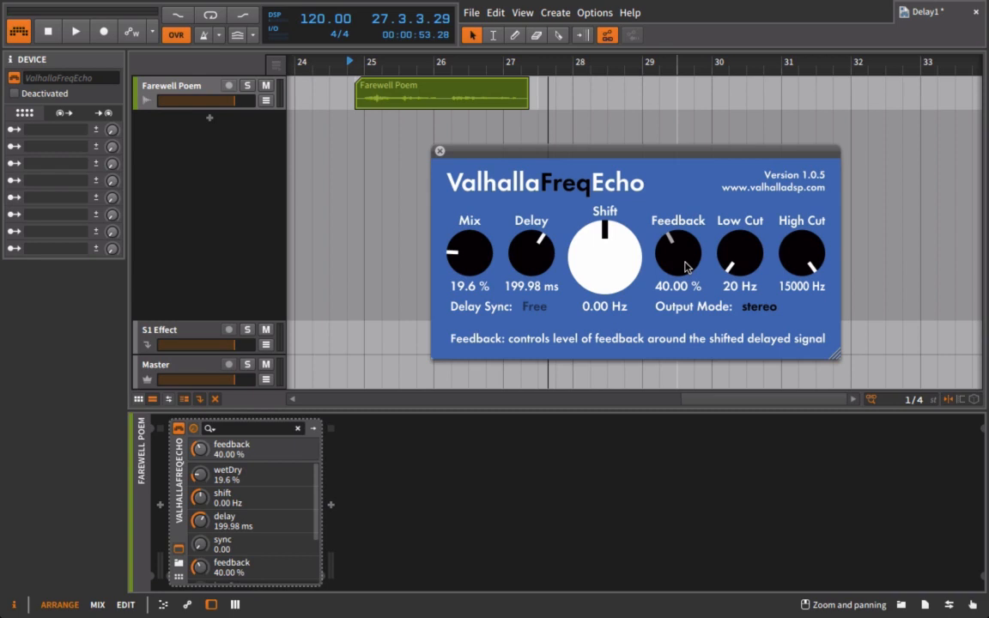
mouse_move(627, 136)
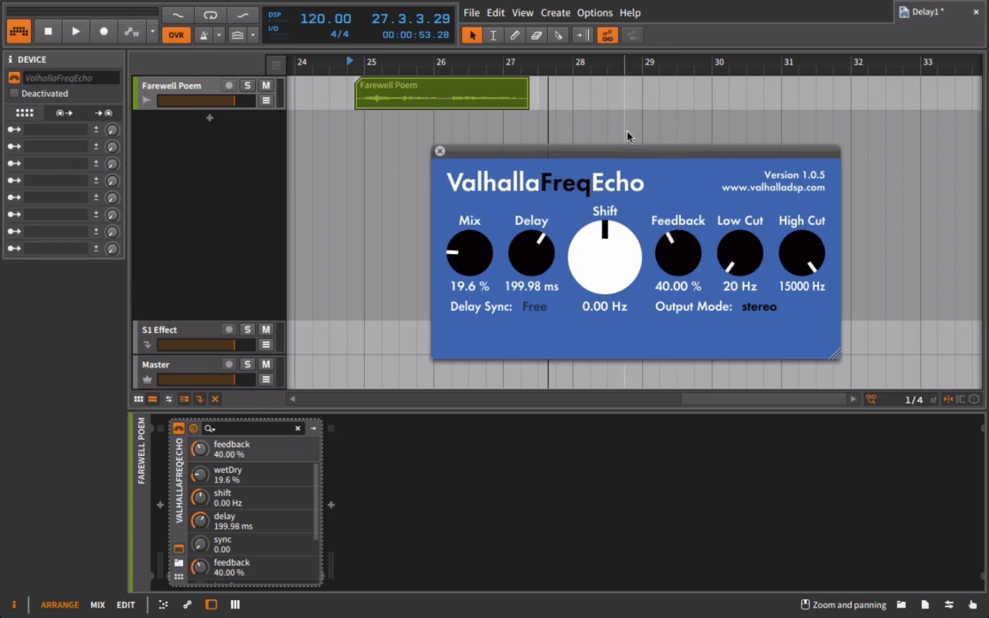
mouse_move(575, 144)
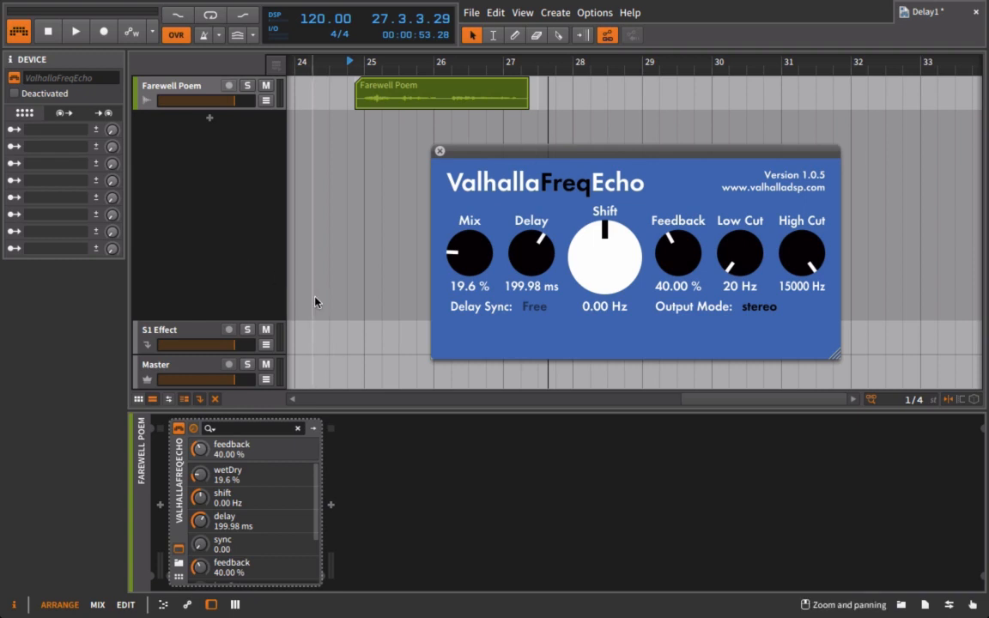
left_click_drag(678, 254, 678, 241)
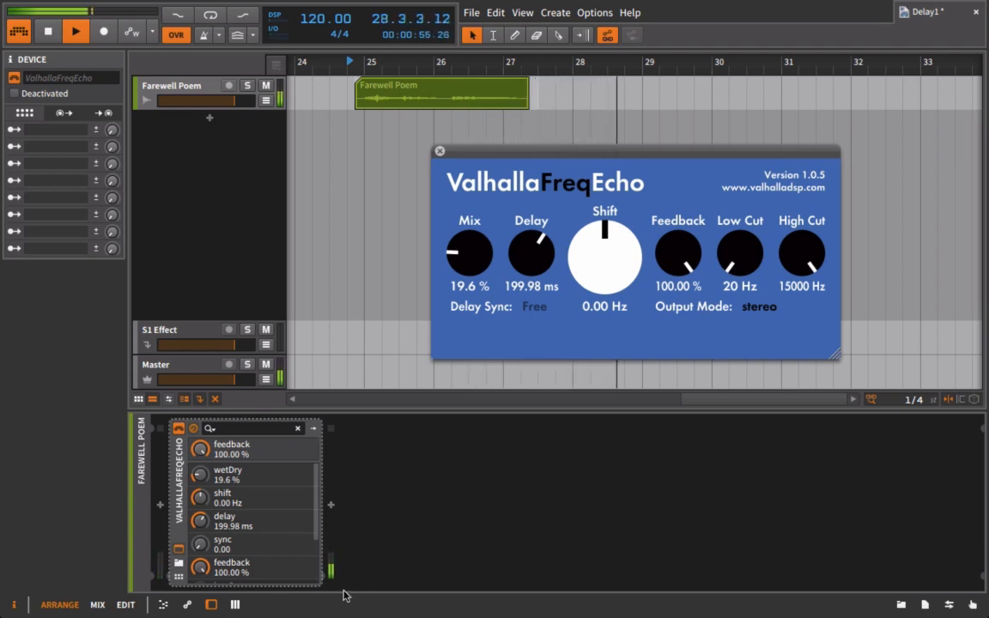
mouse_move(672, 244)
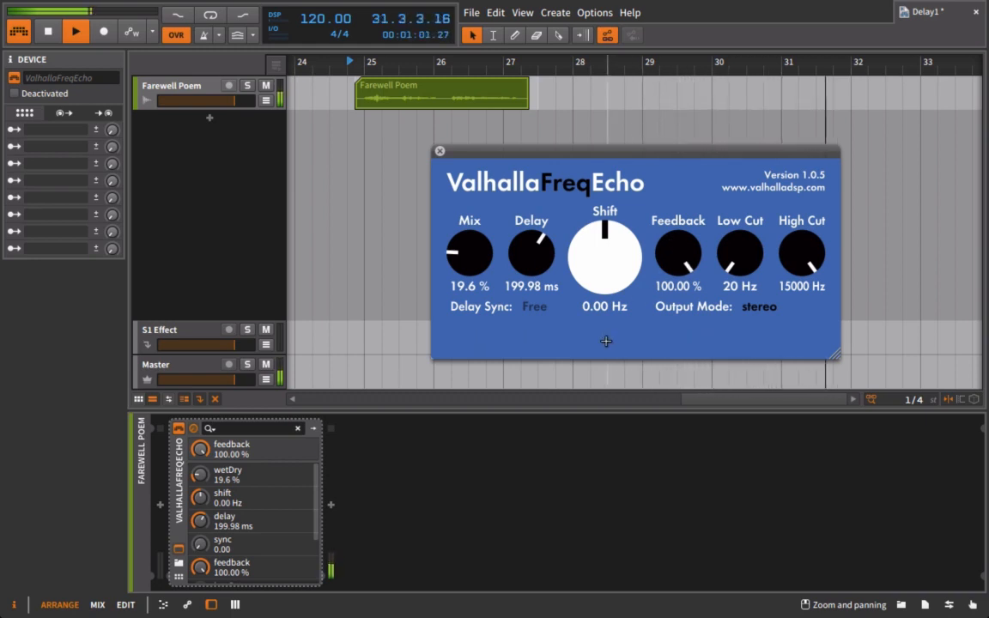
mouse_move(677, 257)
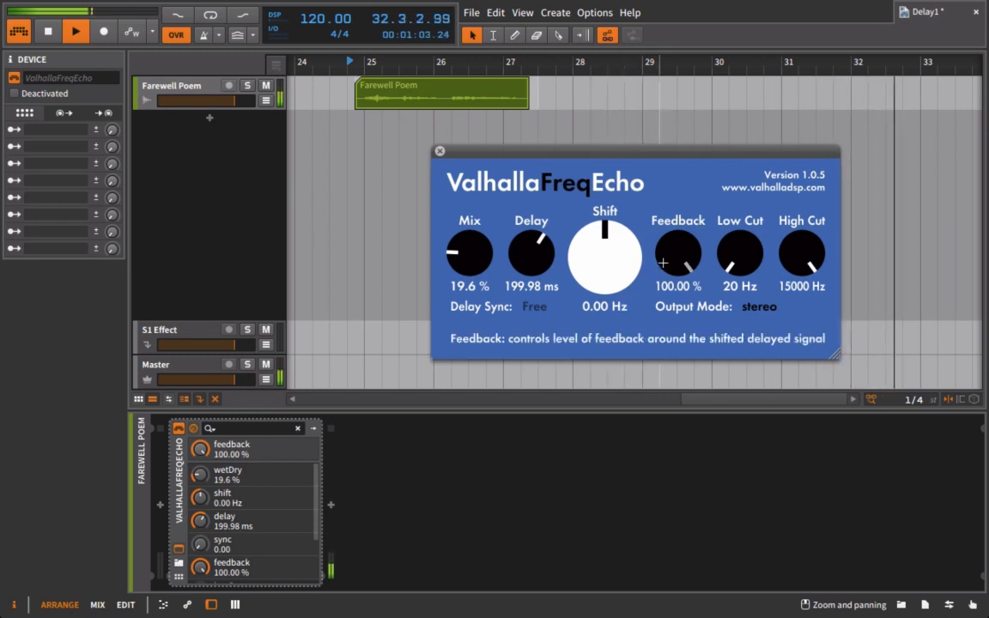
Turn the ValhallaFreqEcho feedback back down from 100% to 0%
left_click_drag(678, 249, 678, 292)
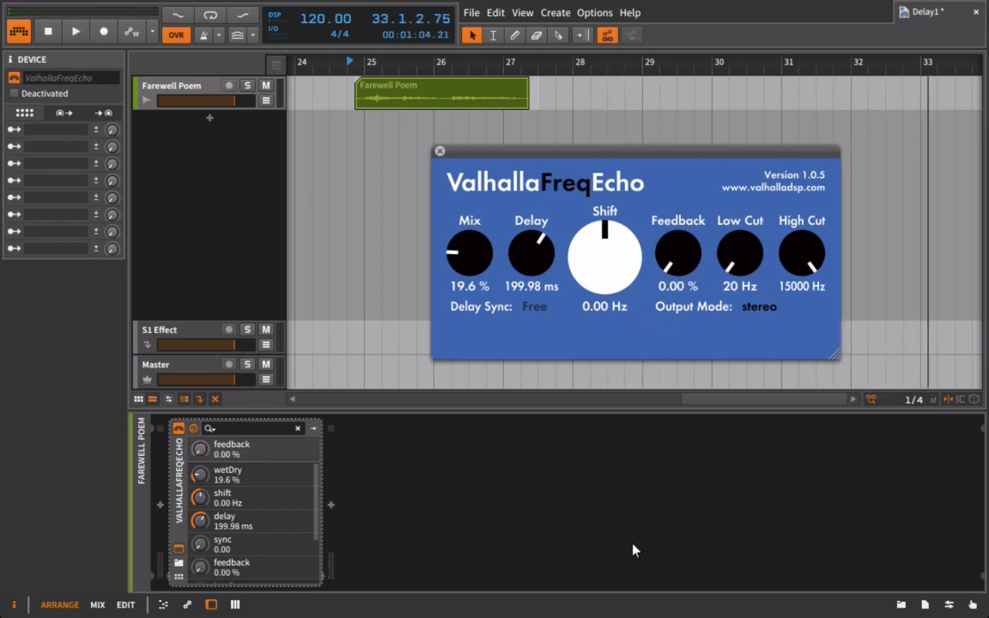
mouse_move(557, 269)
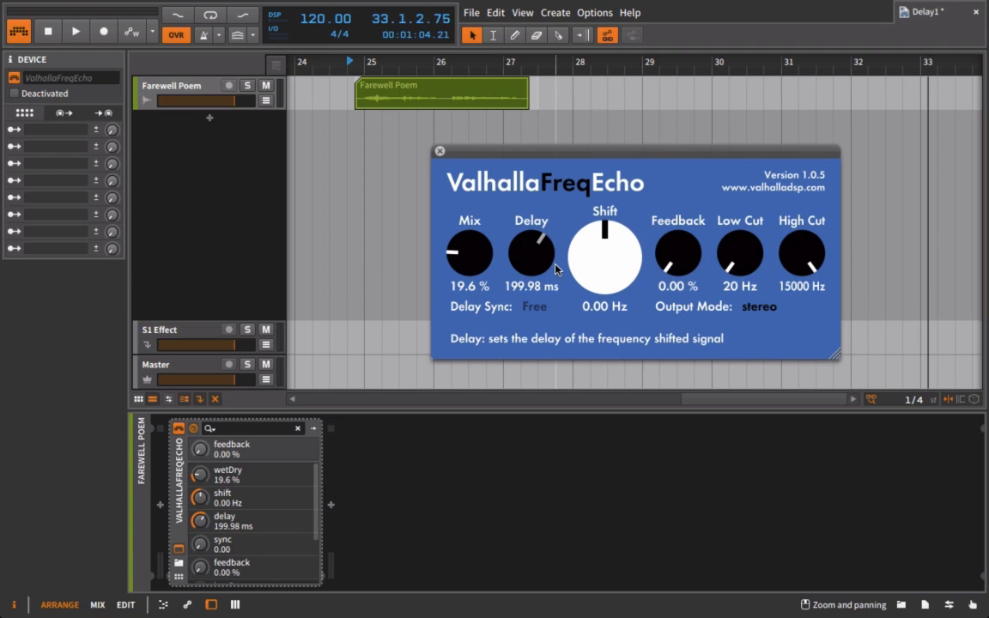
mouse_move(661, 176)
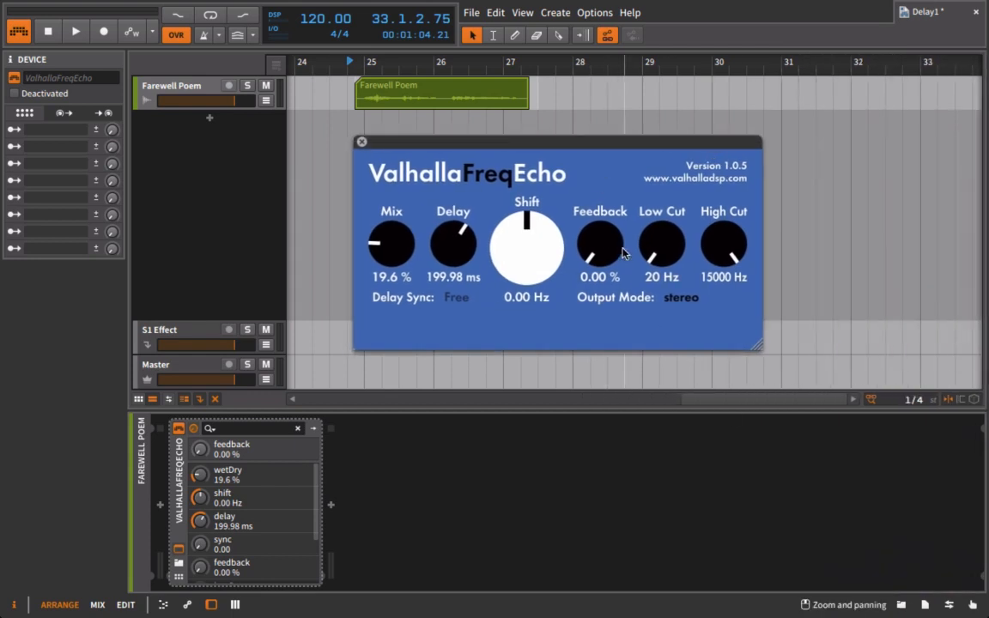
Drag the Feedback knob up to 44.40%
left_click_drag(599, 245, 600, 224)
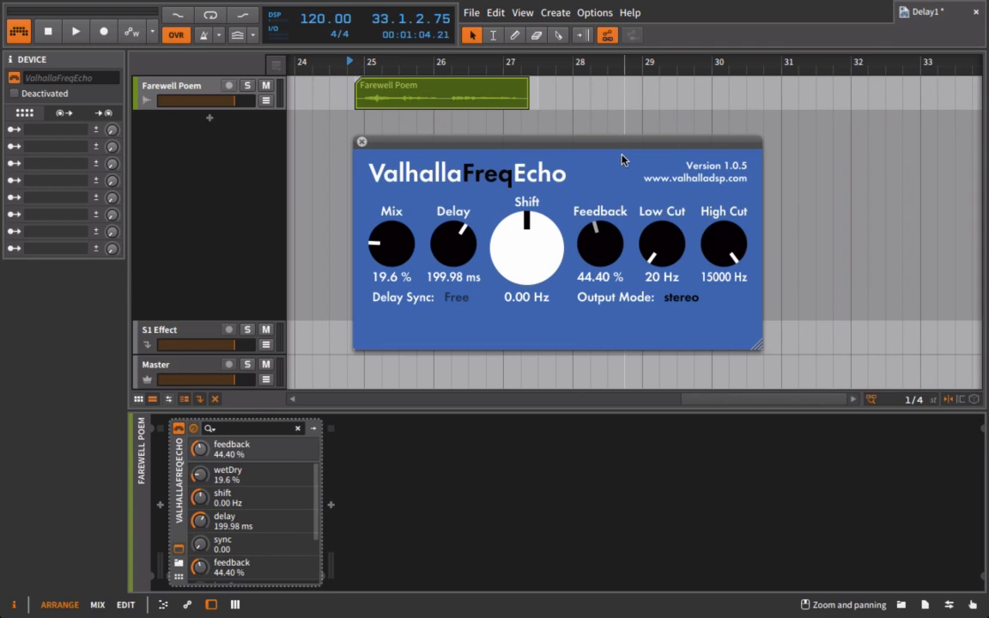
mouse_move(685, 215)
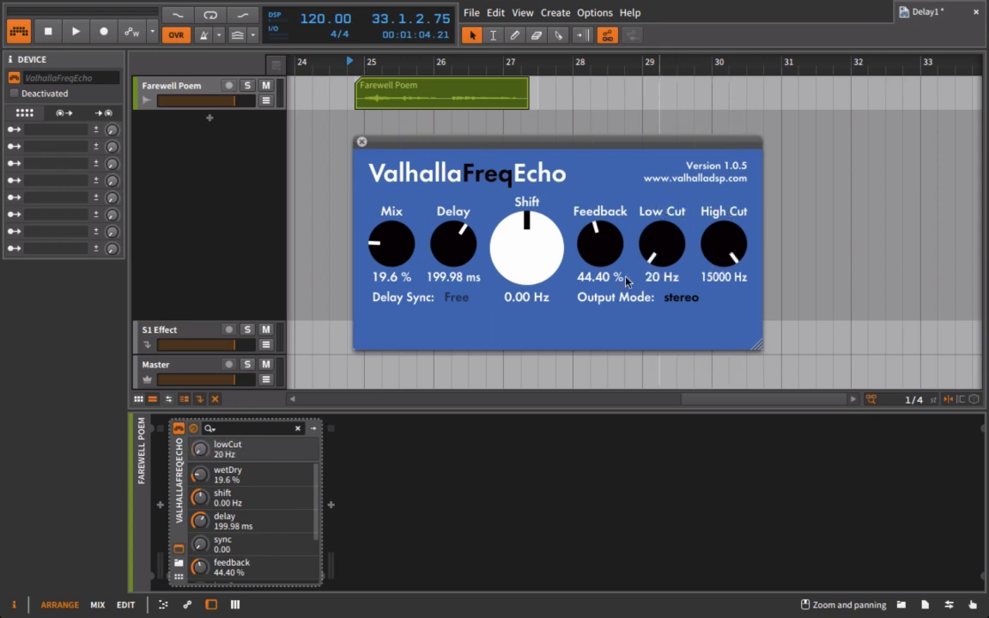
mouse_move(709, 210)
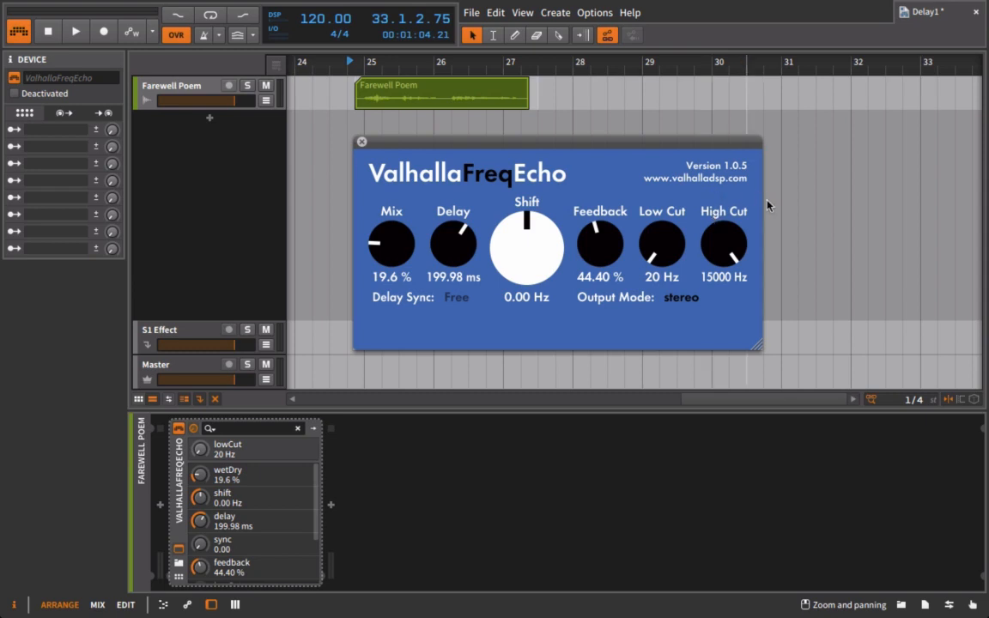
mouse_move(677, 215)
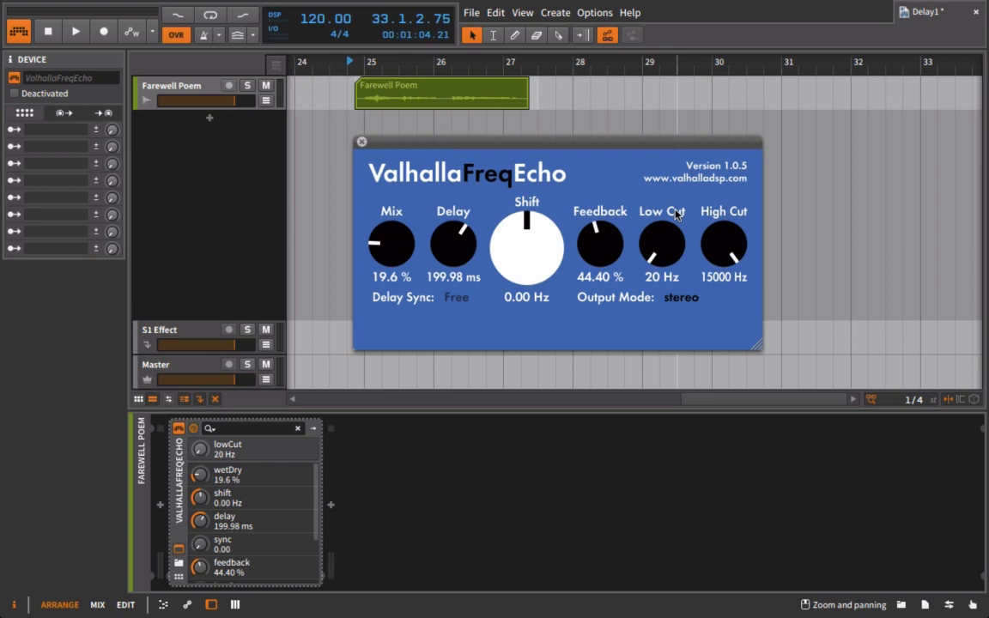
mouse_move(709, 243)
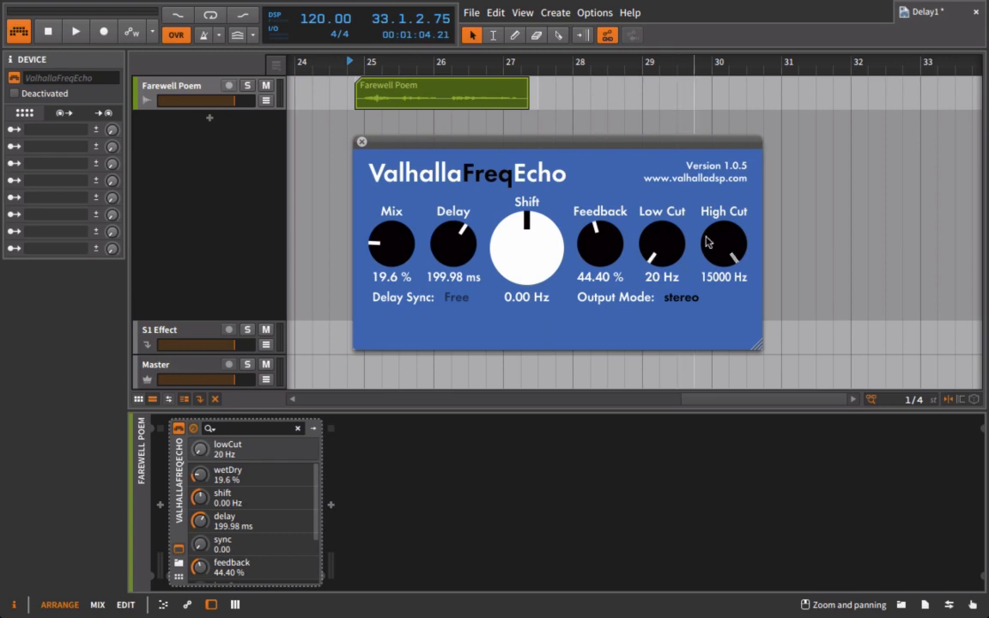
mouse_move(714, 288)
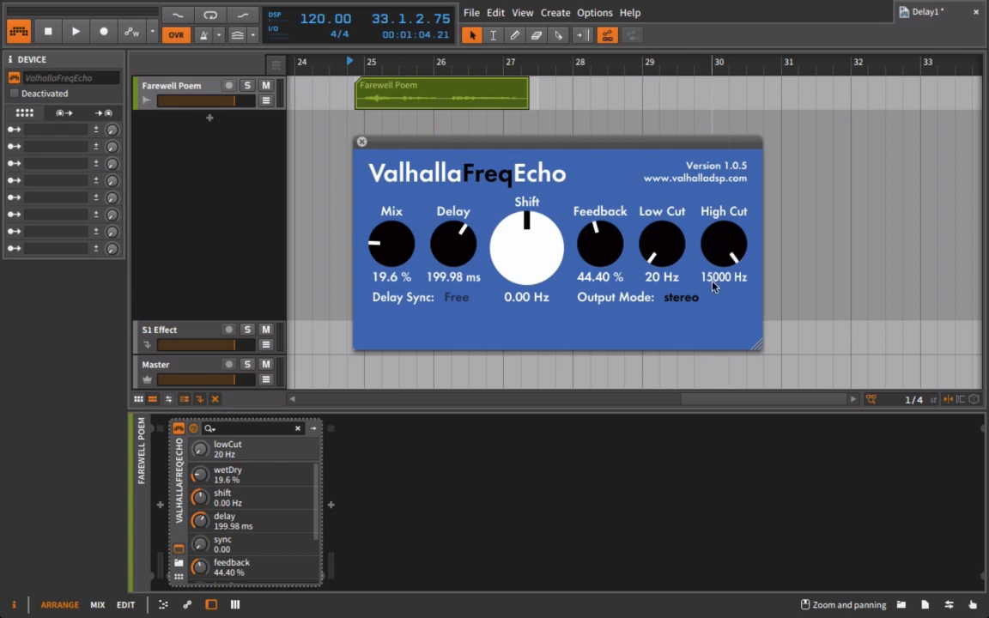
Sweep High Cut through 1430 and 230 Hz, set mix to 31.6%, High Cut 1070 Hz
left_click_drag(724, 244, 717, 266)
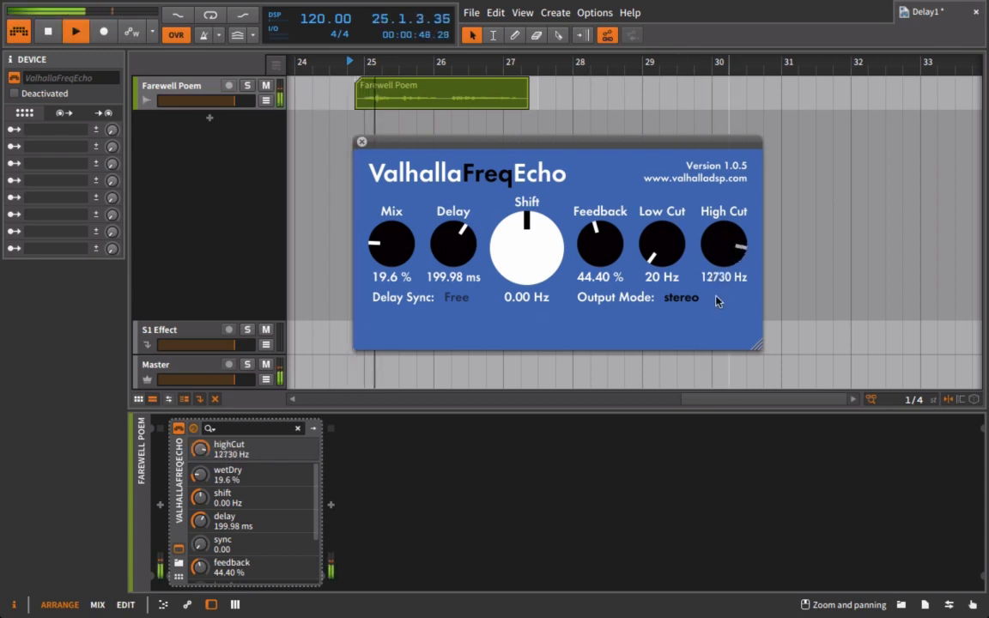
left_click_drag(724, 244, 724, 275)
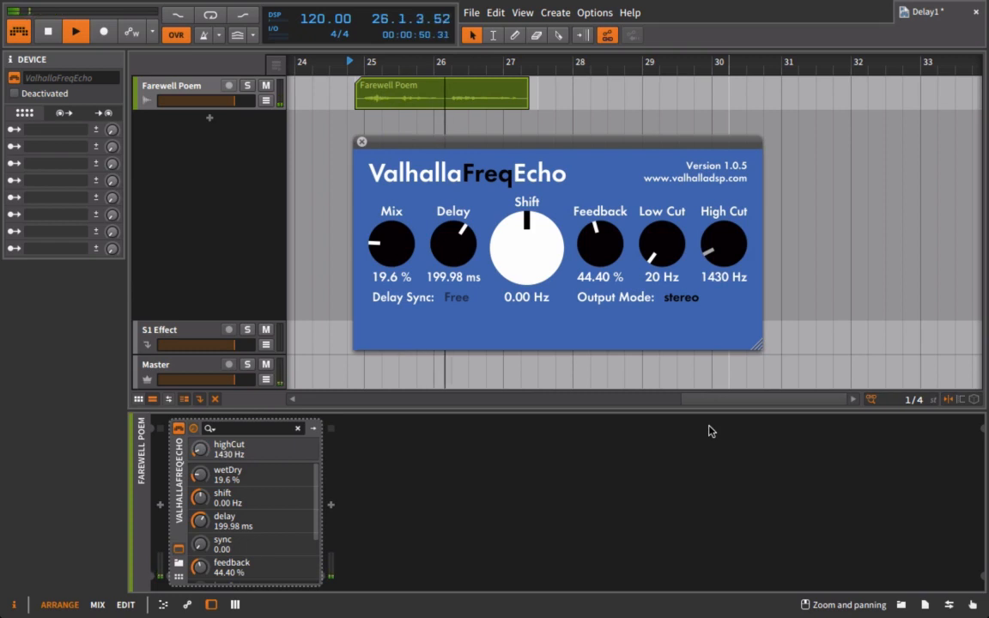
left_click_drag(724, 243, 724, 266)
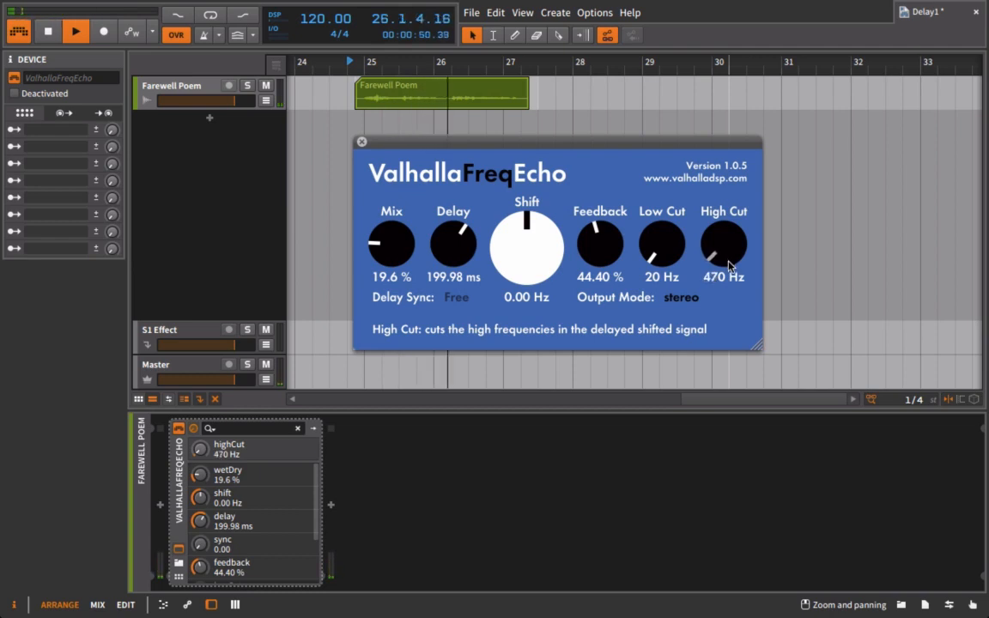
left_click_drag(724, 243, 724, 266)
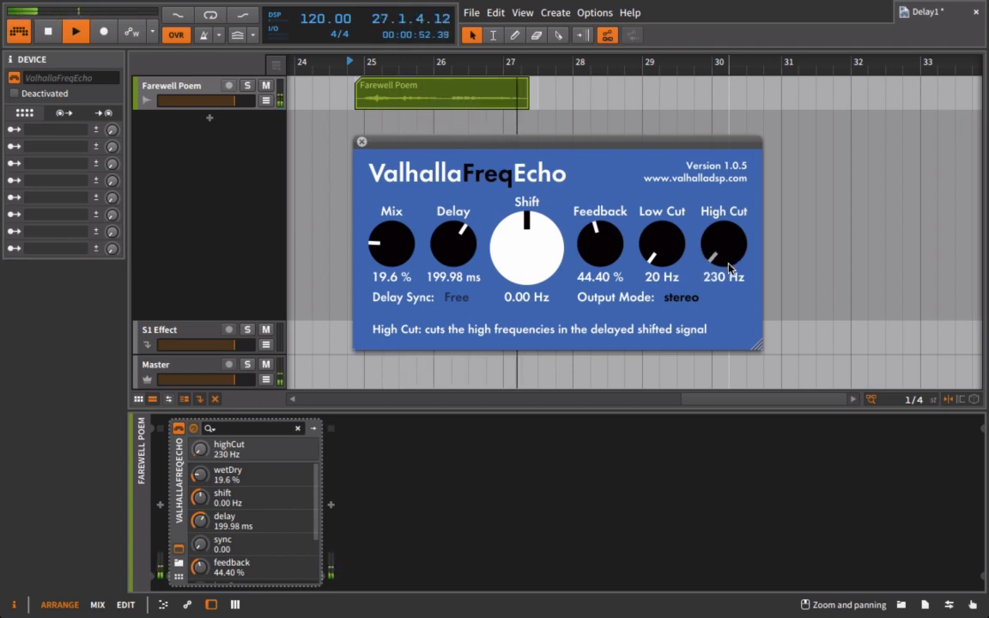
left_click_drag(724, 244, 724, 223)
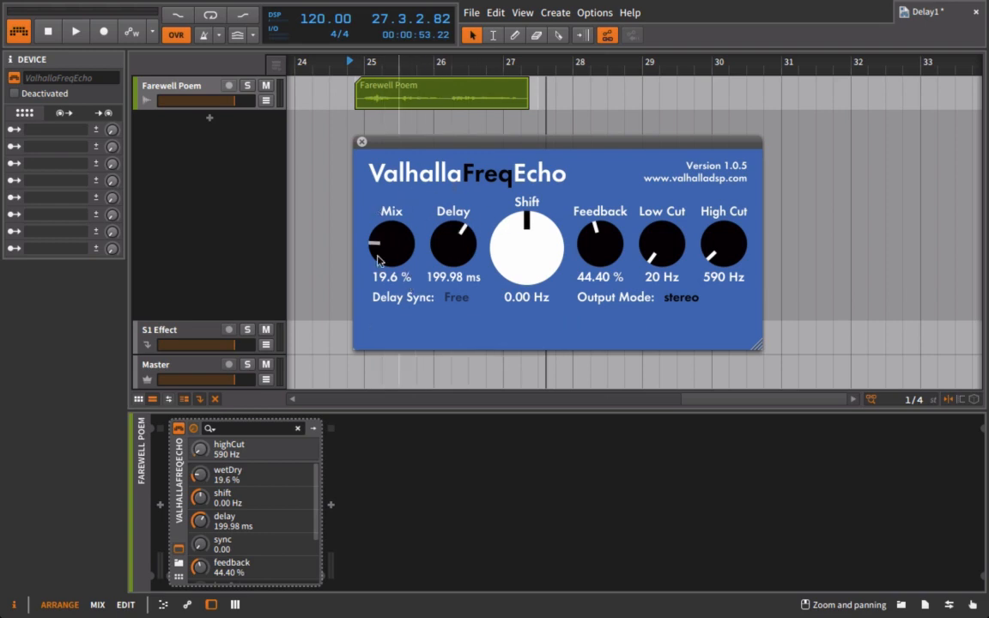
left_click_drag(391, 244, 399, 232)
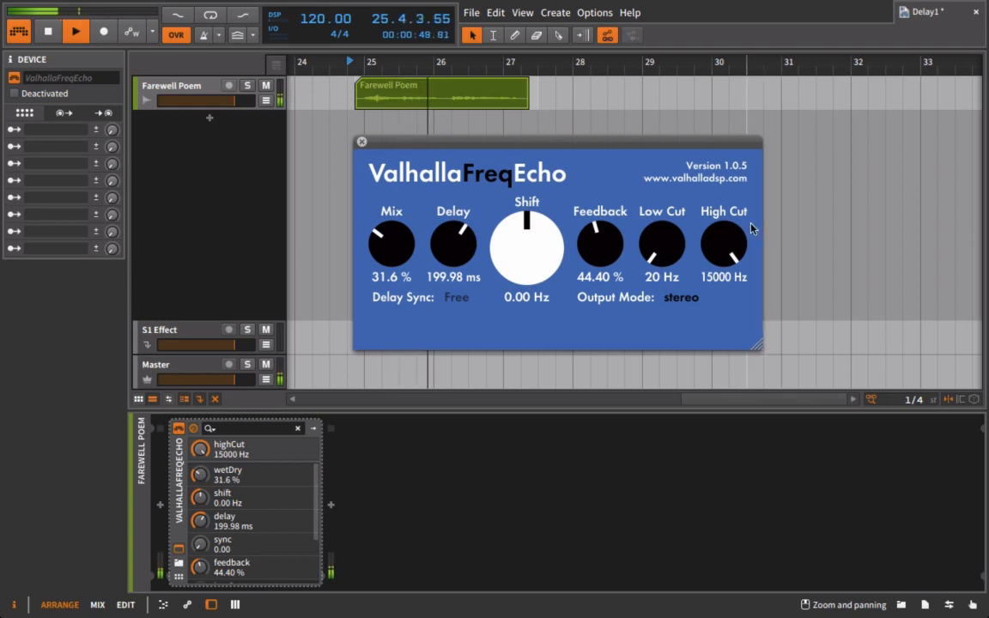
mouse_move(702, 259)
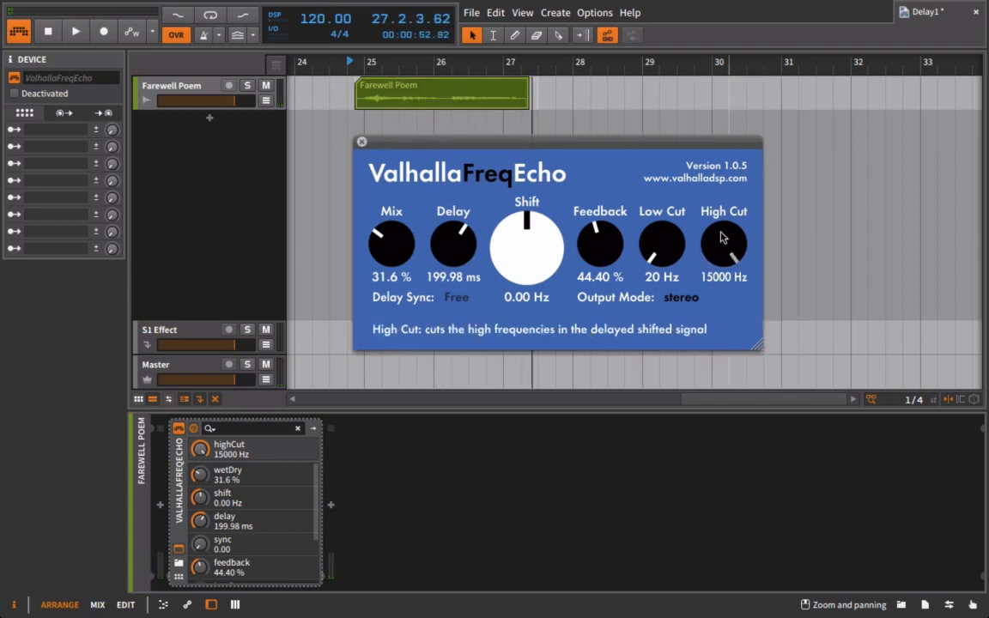
left_click_drag(724, 245, 724, 292)
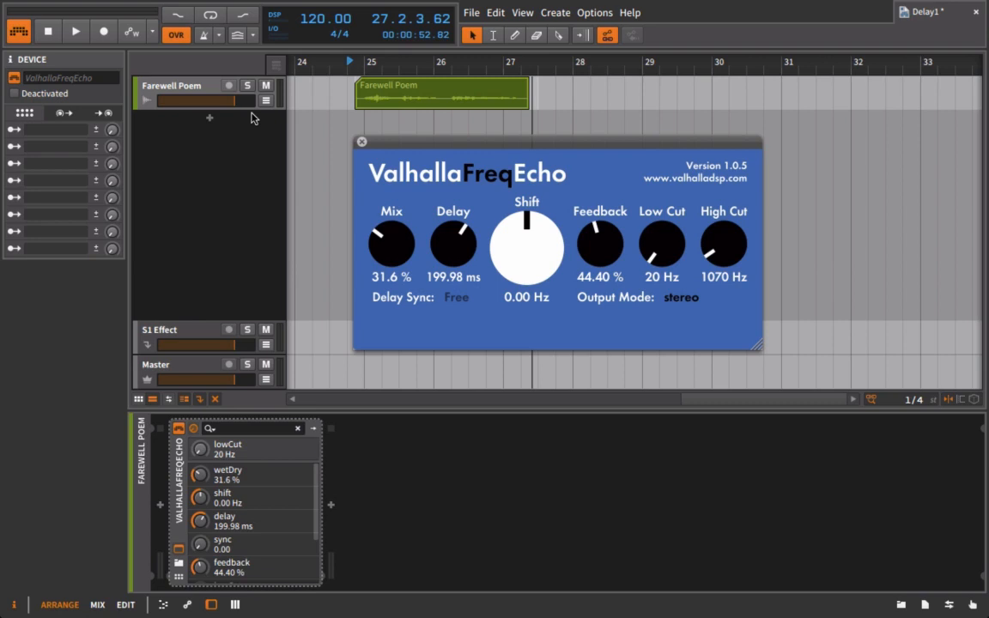
mouse_move(320, 135)
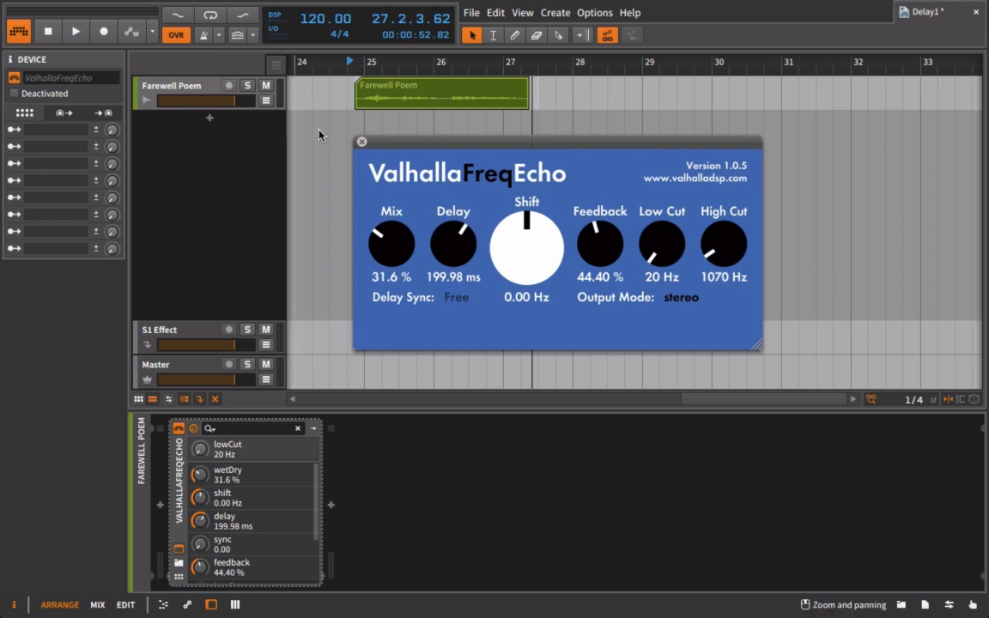
left_click_drag(662, 245, 661, 214)
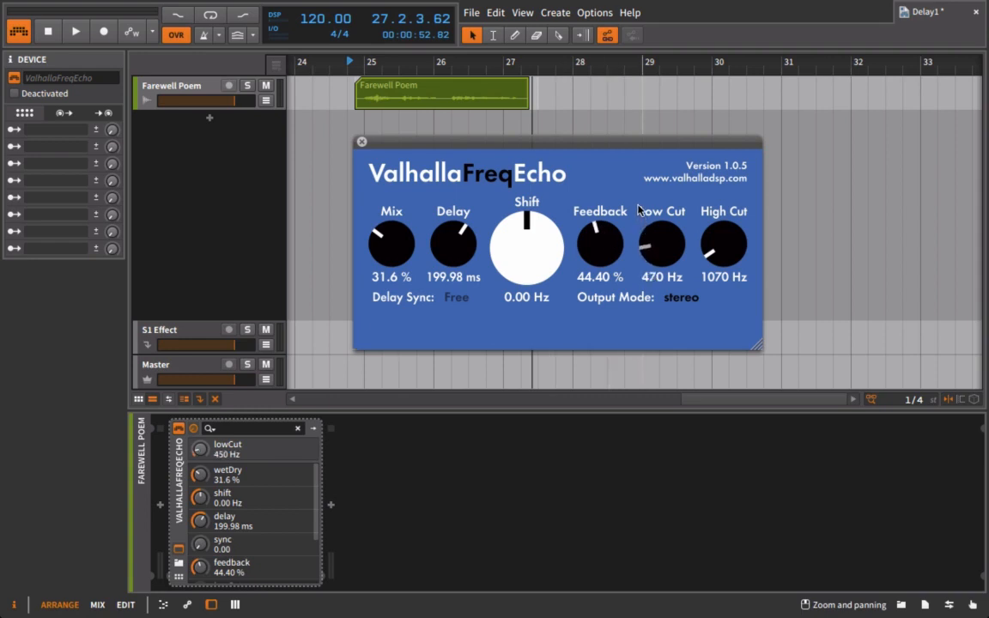
left_click_drag(661, 243, 662, 236)
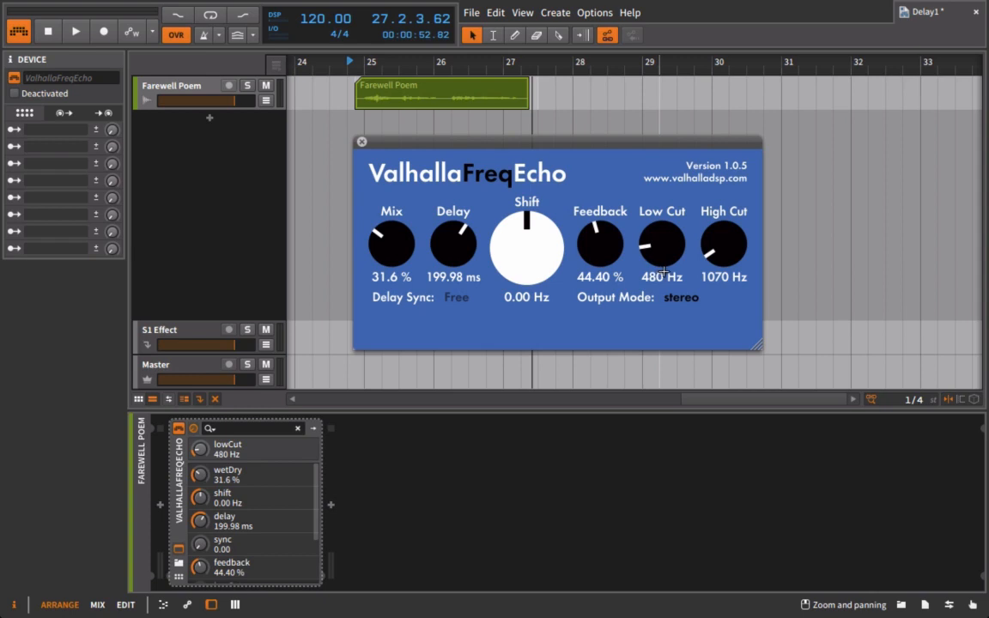
left_click_drag(661, 244, 657, 283)
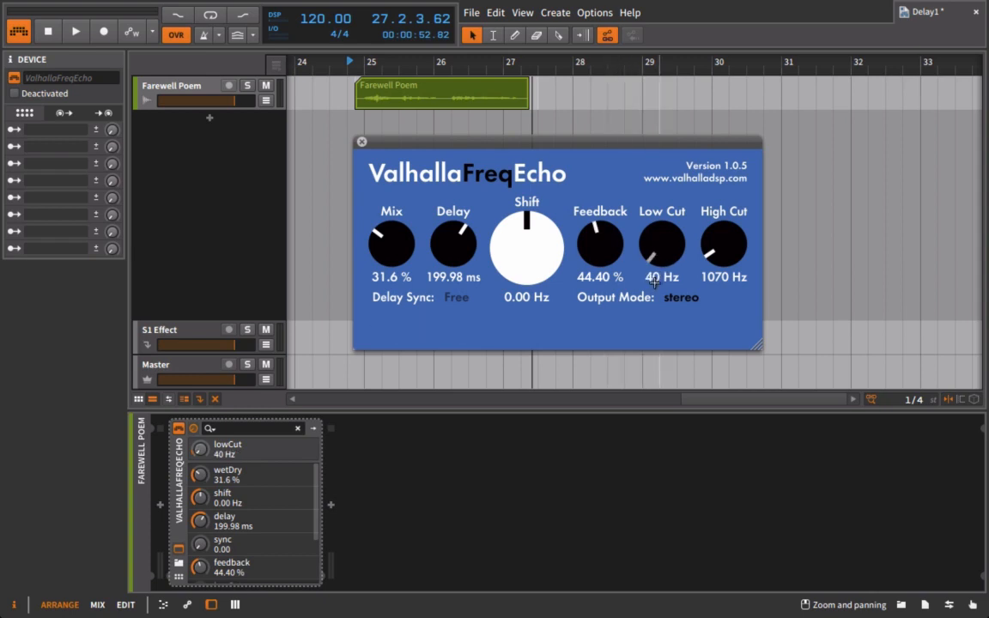
left_click_drag(661, 249, 662, 258)
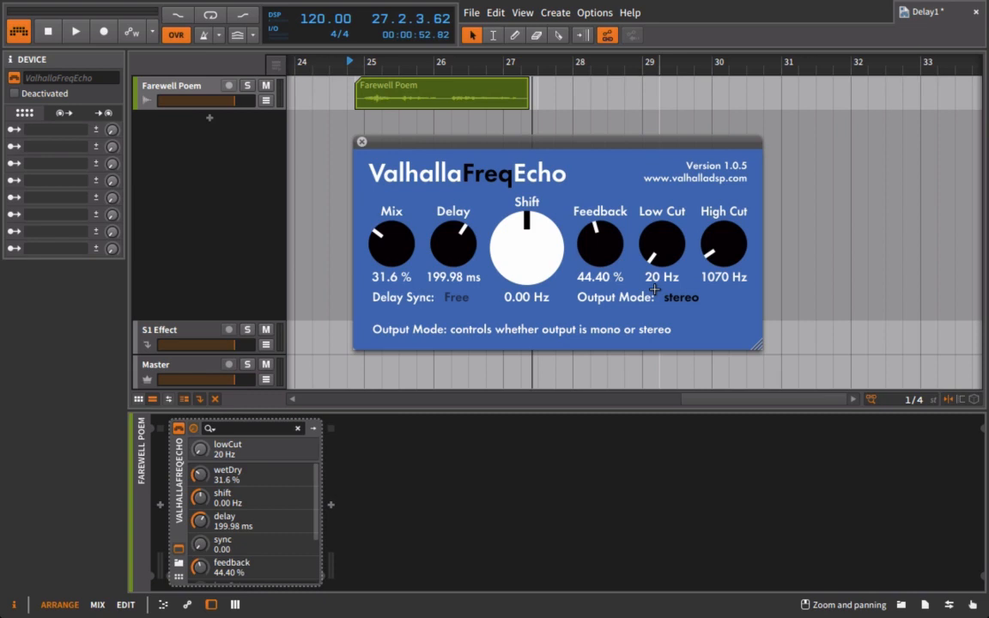
mouse_move(604, 218)
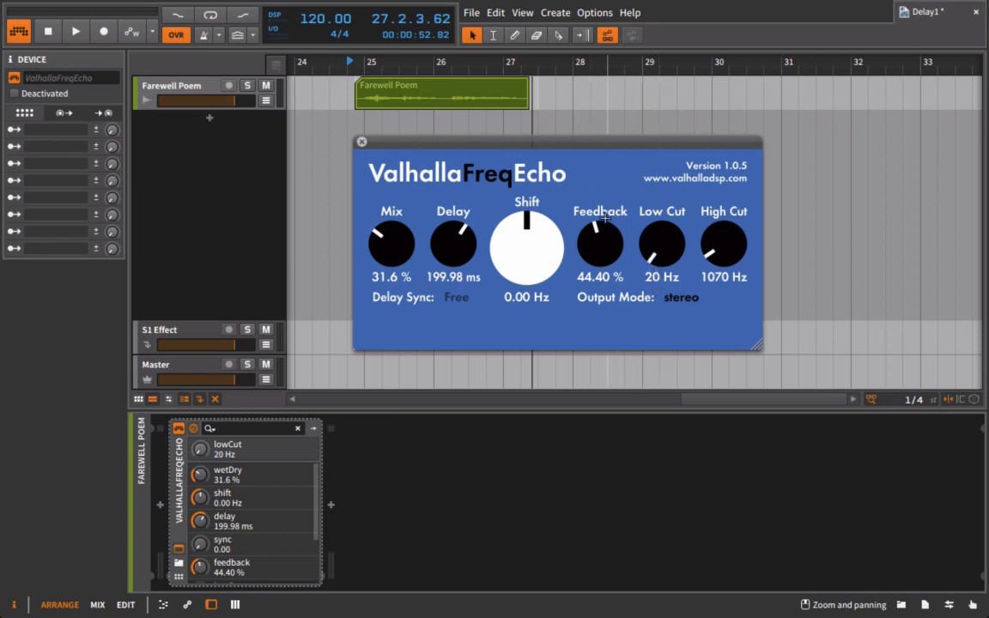
mouse_move(390, 176)
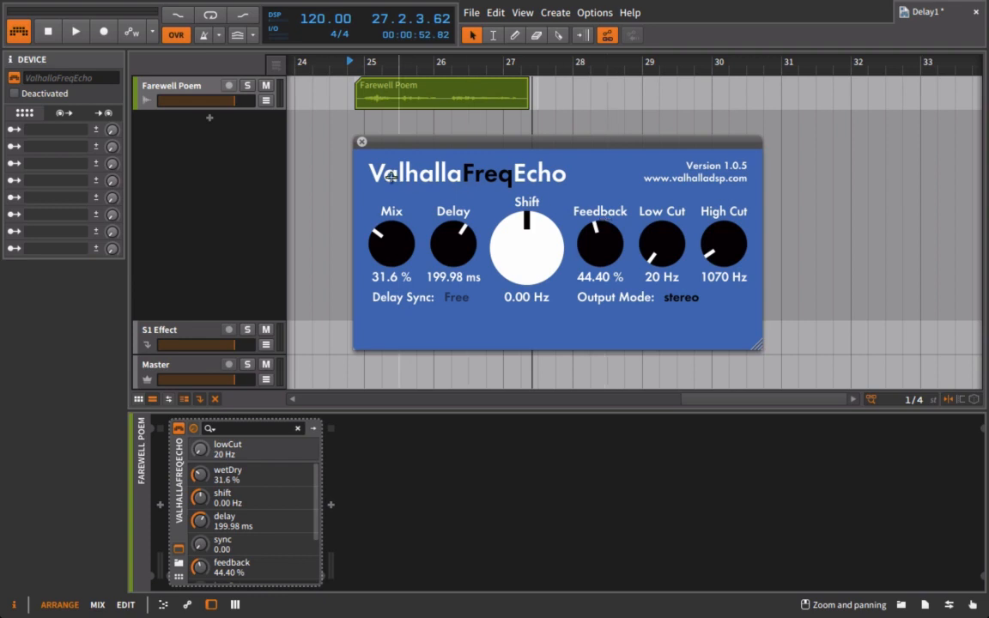
mouse_move(562, 177)
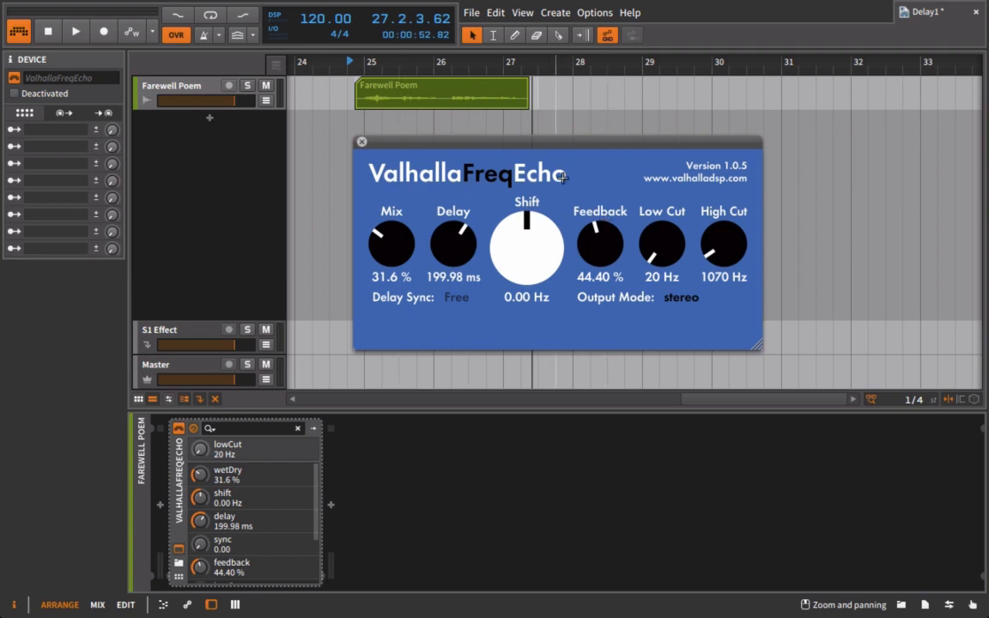
mouse_move(391, 245)
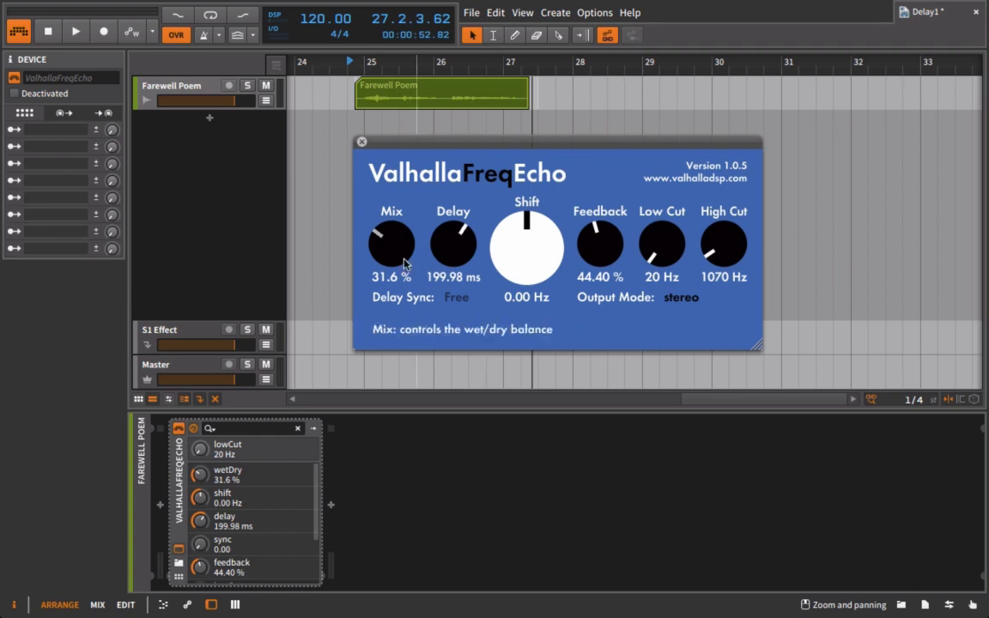
Drop the ValhallaFreqEcho mix to 19.6% and turn the feedback down to 0%
left_click_drag(391, 241, 390, 258)
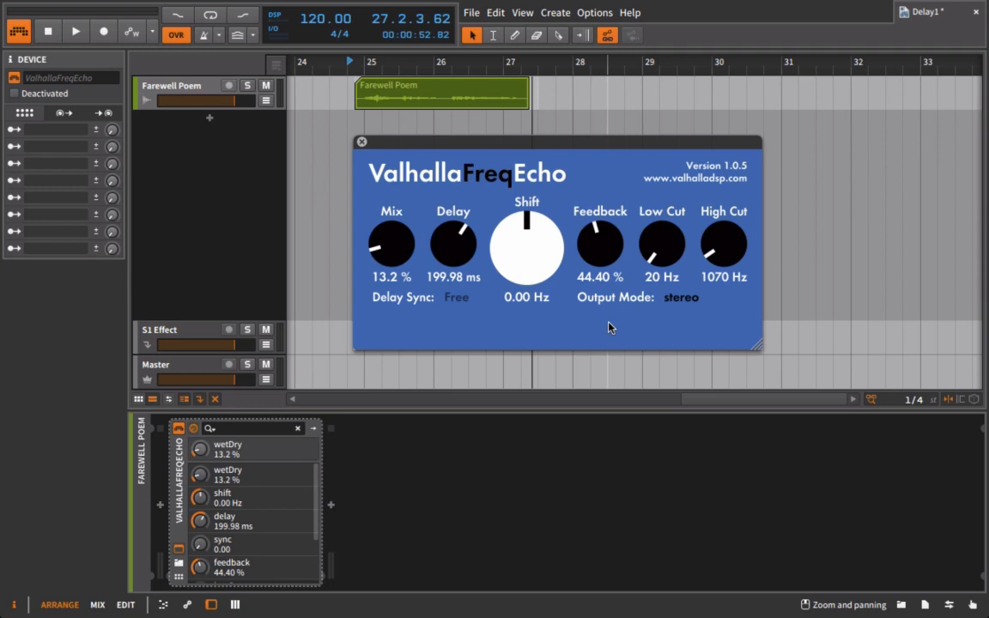
mouse_move(406, 260)
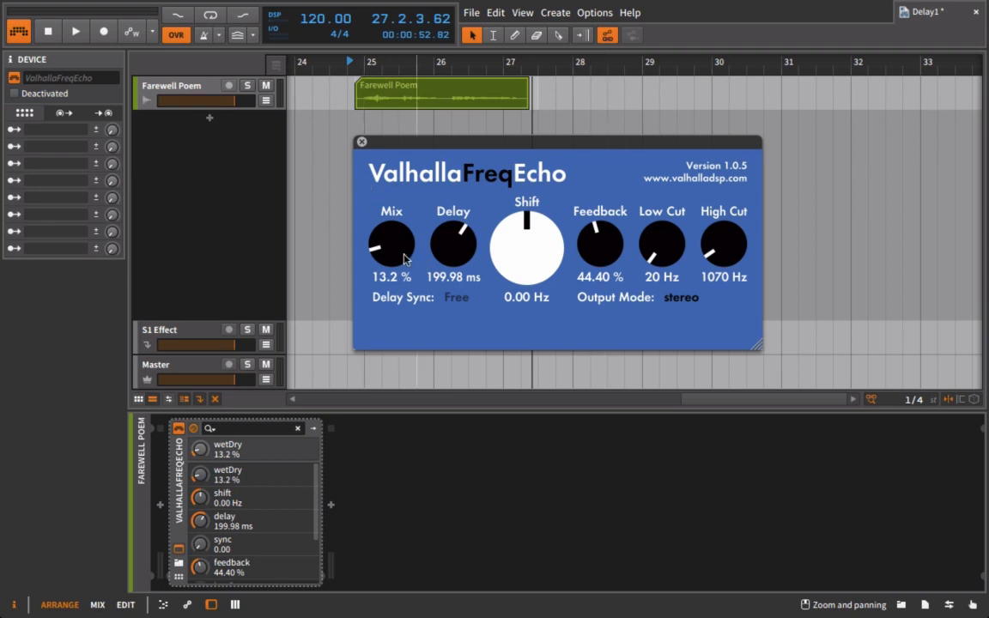
left_click_drag(391, 245, 404, 232)
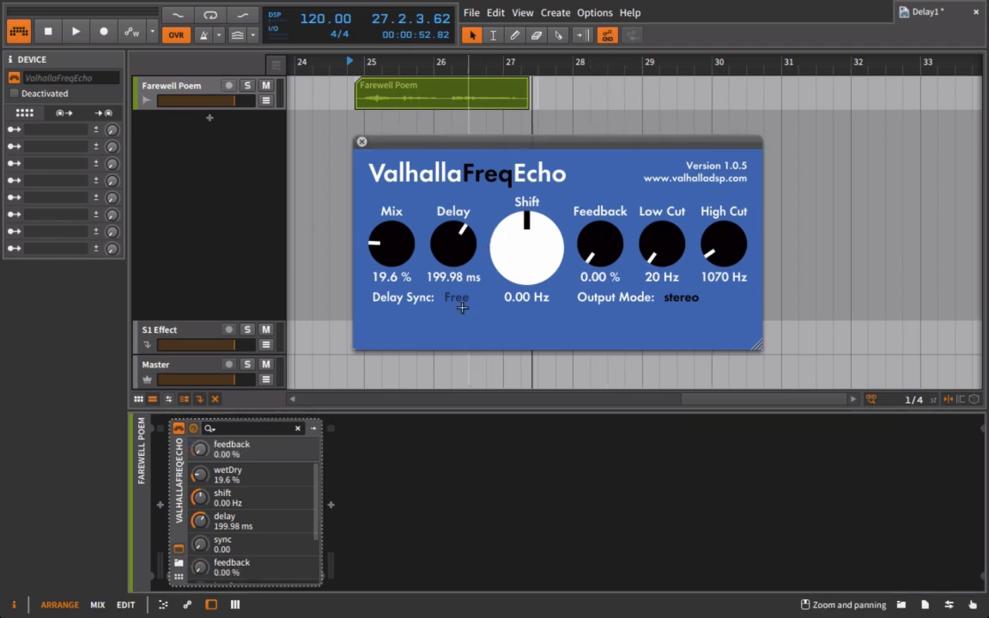
Sync the echo delay to 1/4 notes and raise the mix to 31.2%
left_click(456, 297)
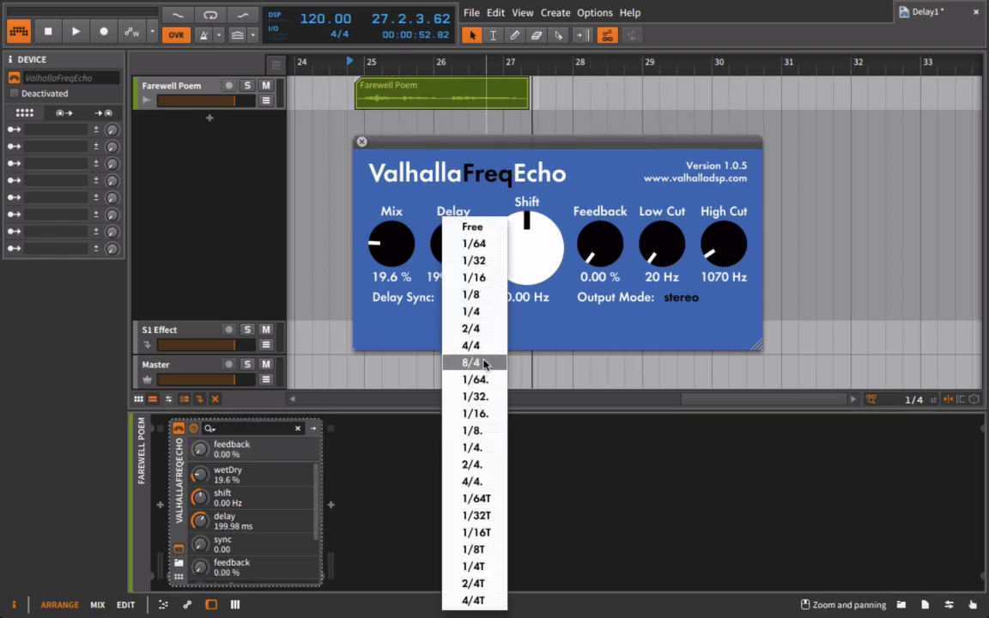
mouse_move(473, 311)
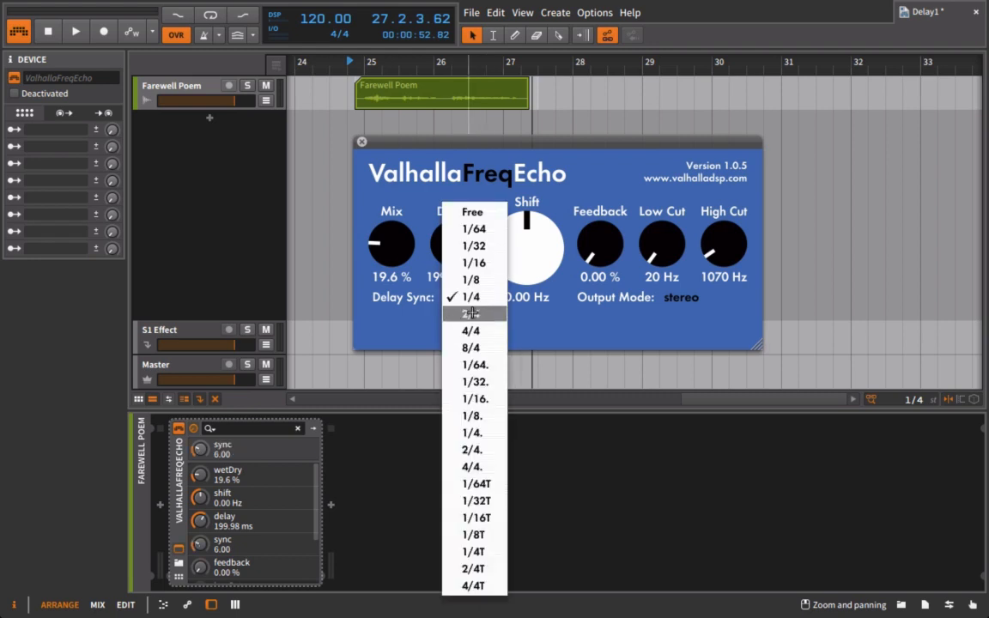
left_click(469, 313)
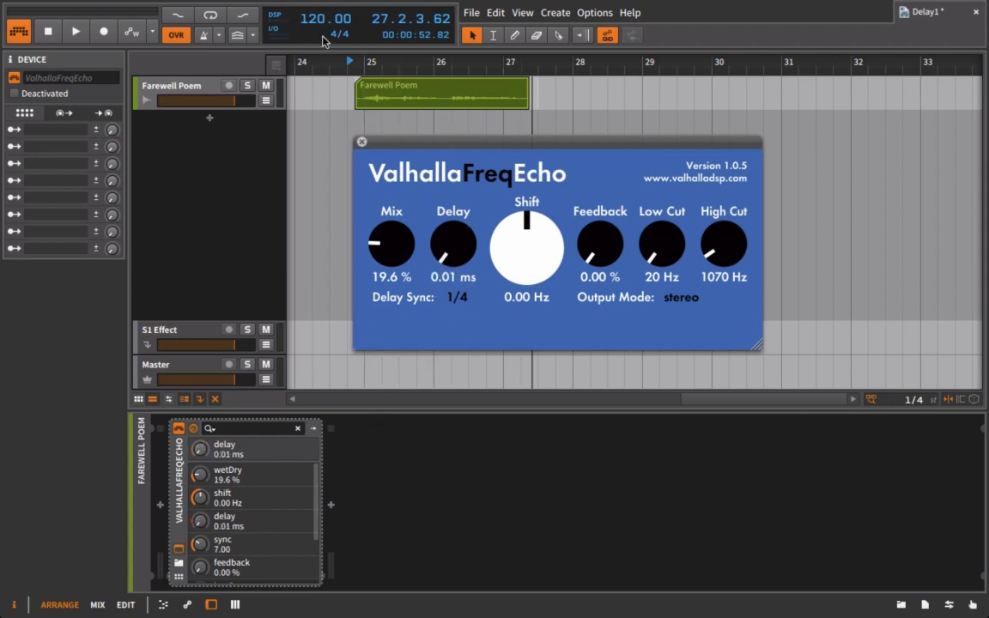
mouse_move(483, 309)
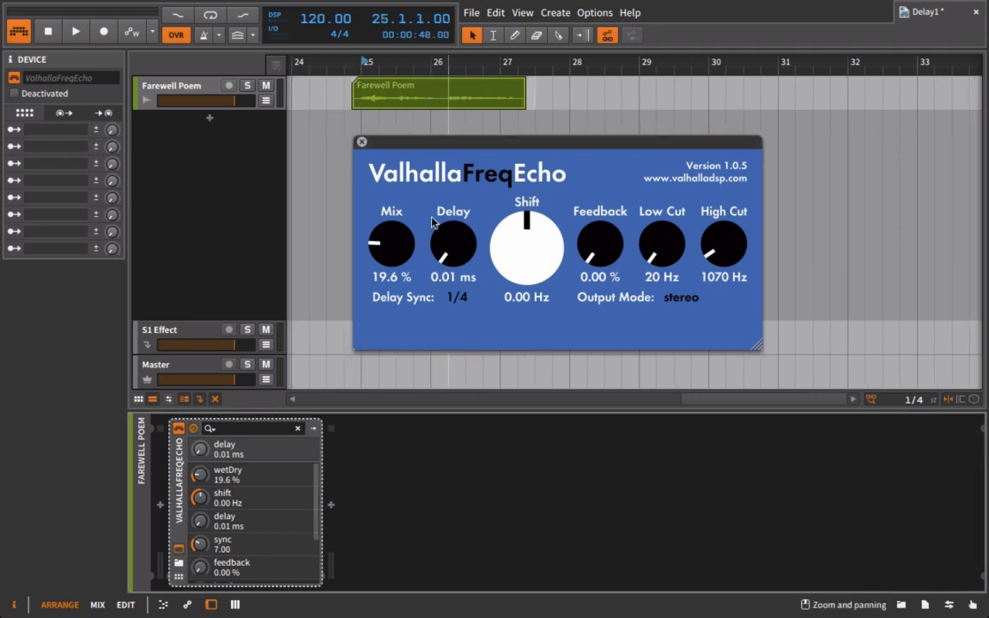
left_click_drag(391, 245, 391, 219)
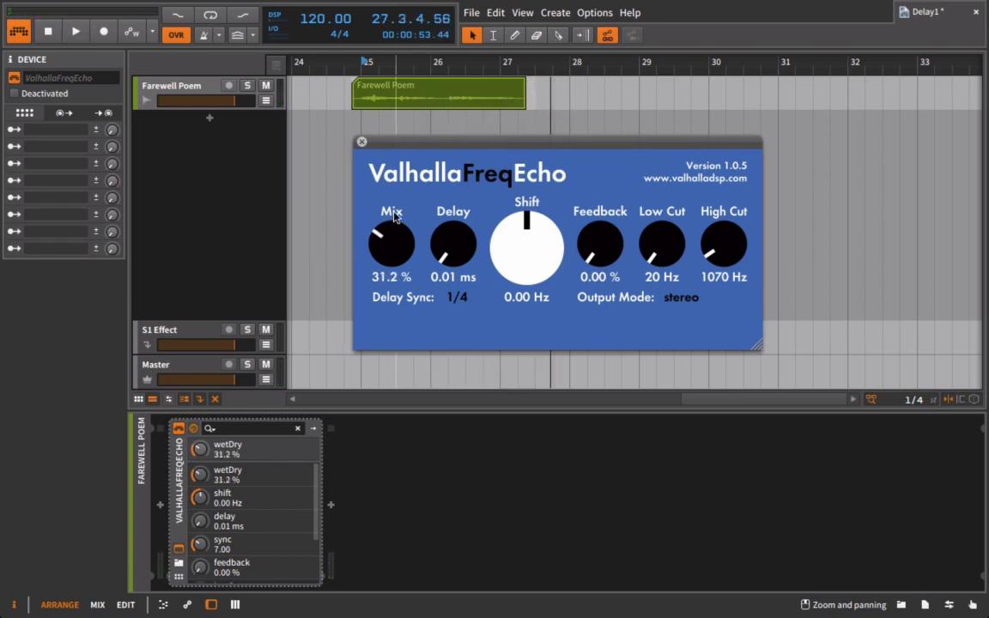
mouse_move(597, 68)
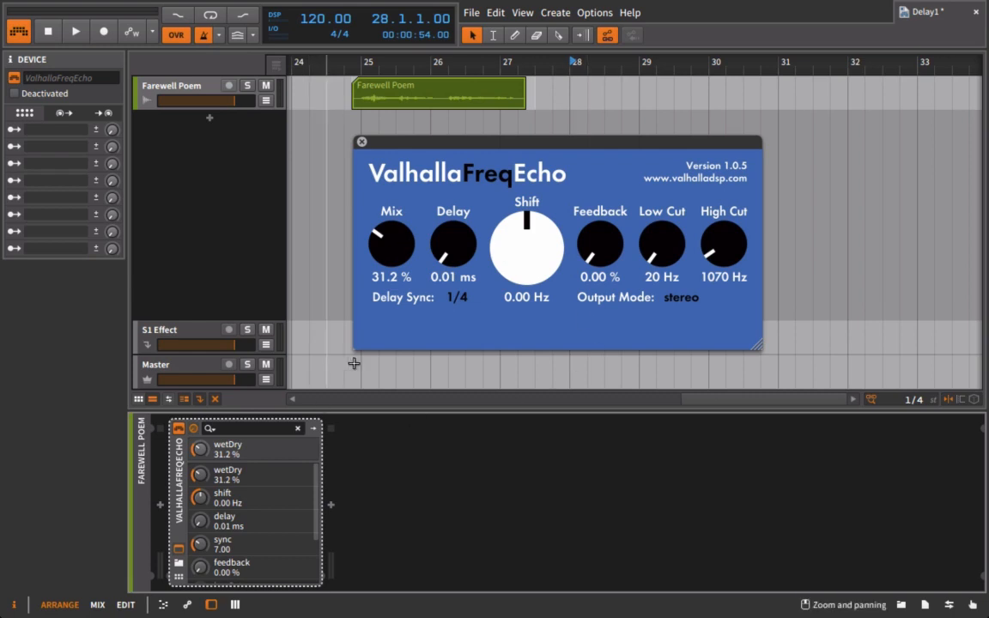
mouse_move(154, 77)
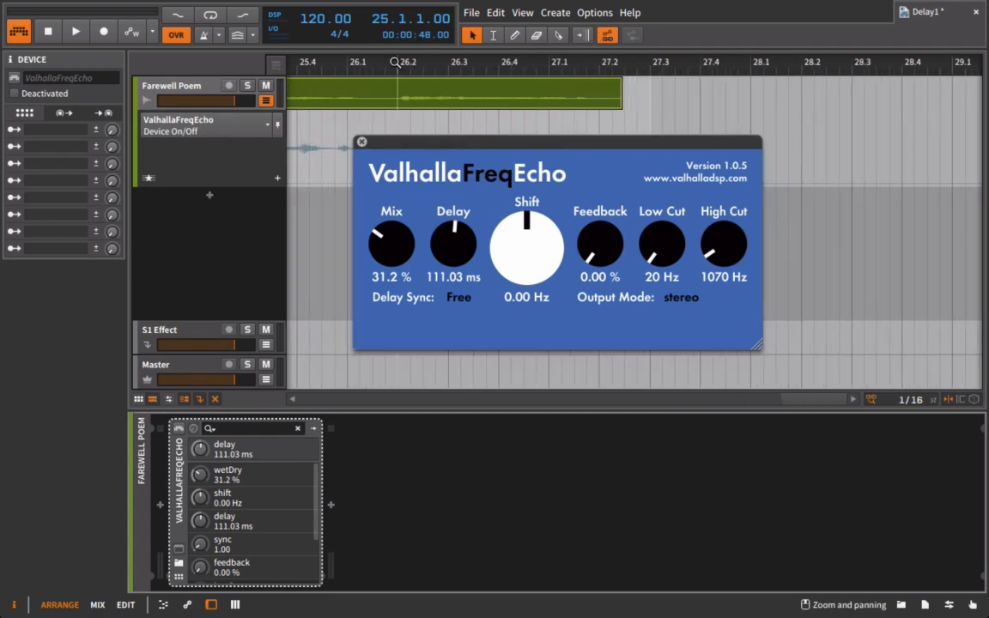
Play the vocal and lengthen the unsynced echo delay to 725.71 ms
left_click(76, 31)
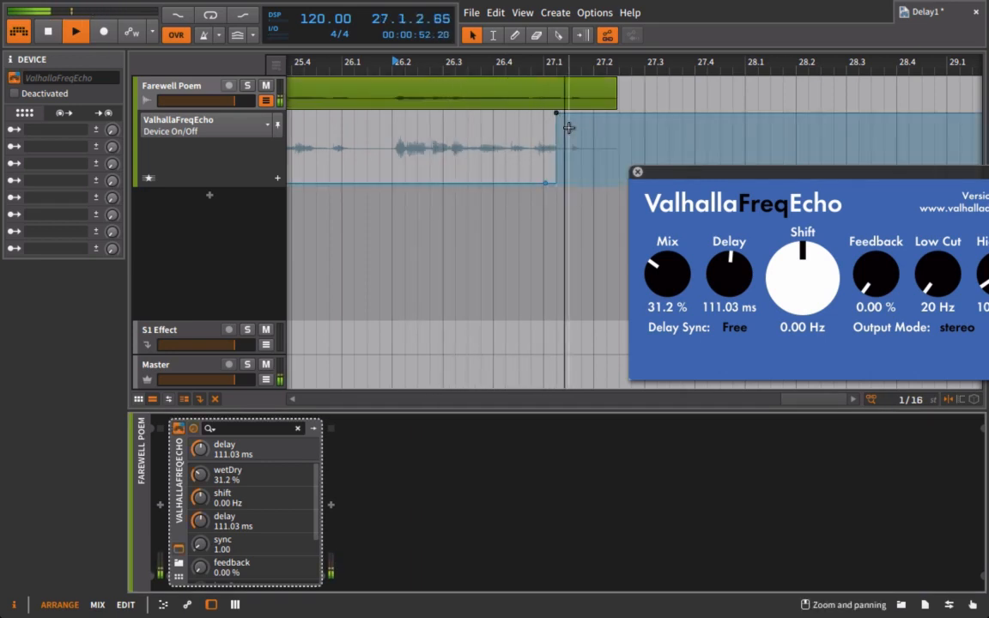
left_click_drag(729, 275, 729, 262)
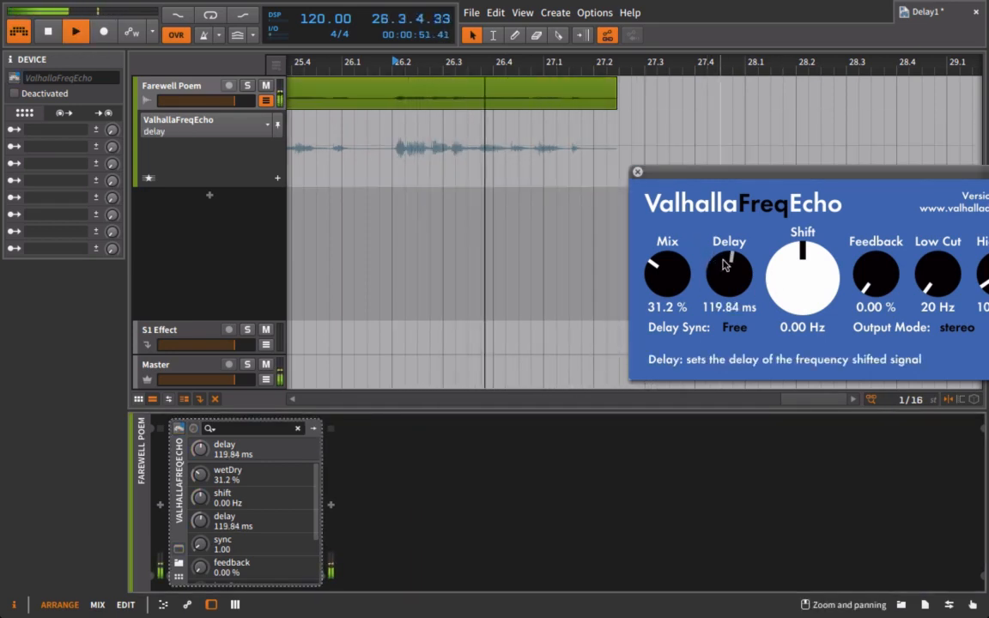
left_click_drag(729, 275, 738, 258)
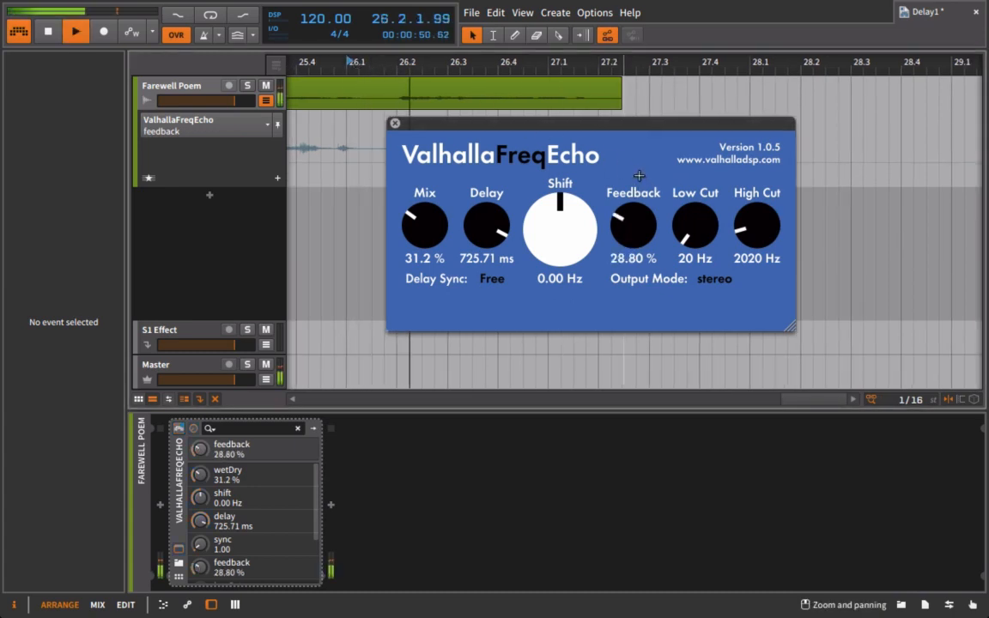
Raise the echo feedback to 50.40% and shorten the delay to 256.59 ms
left_click_drag(633, 228, 640, 197)
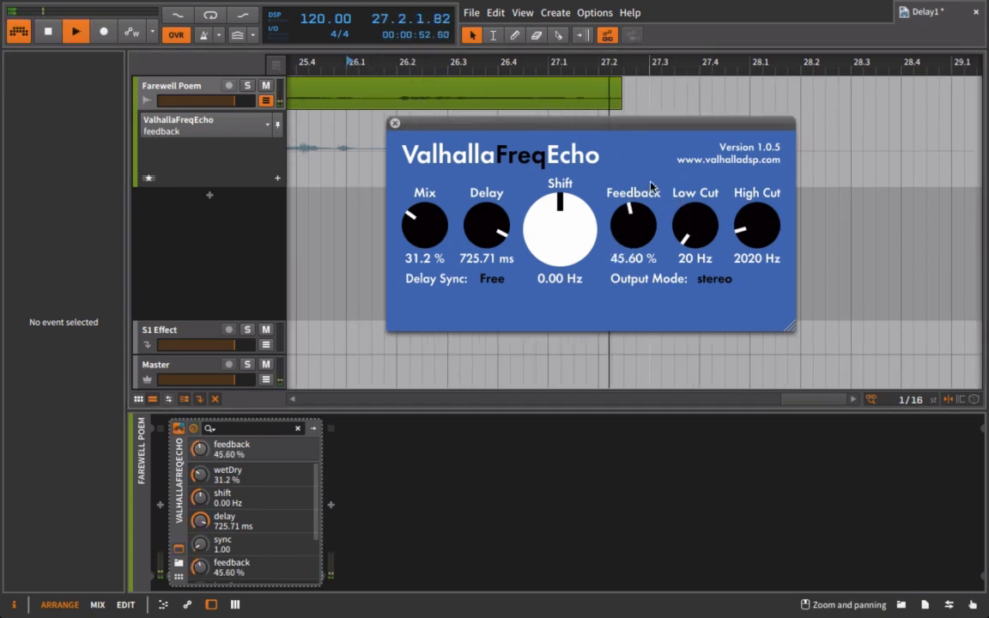
left_click_drag(633, 223, 633, 215)
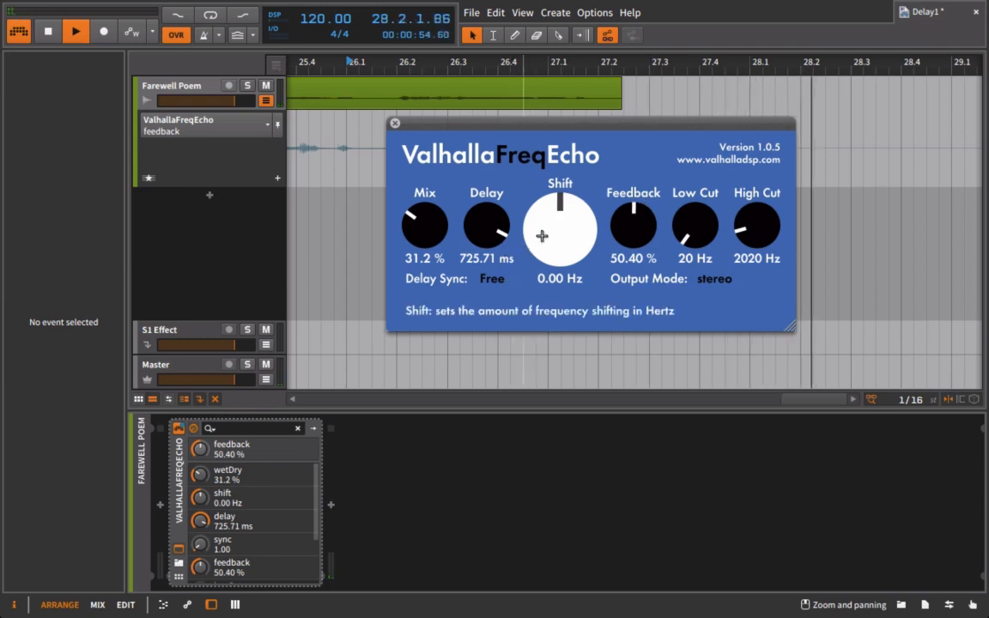
left_click_drag(487, 226, 487, 258)
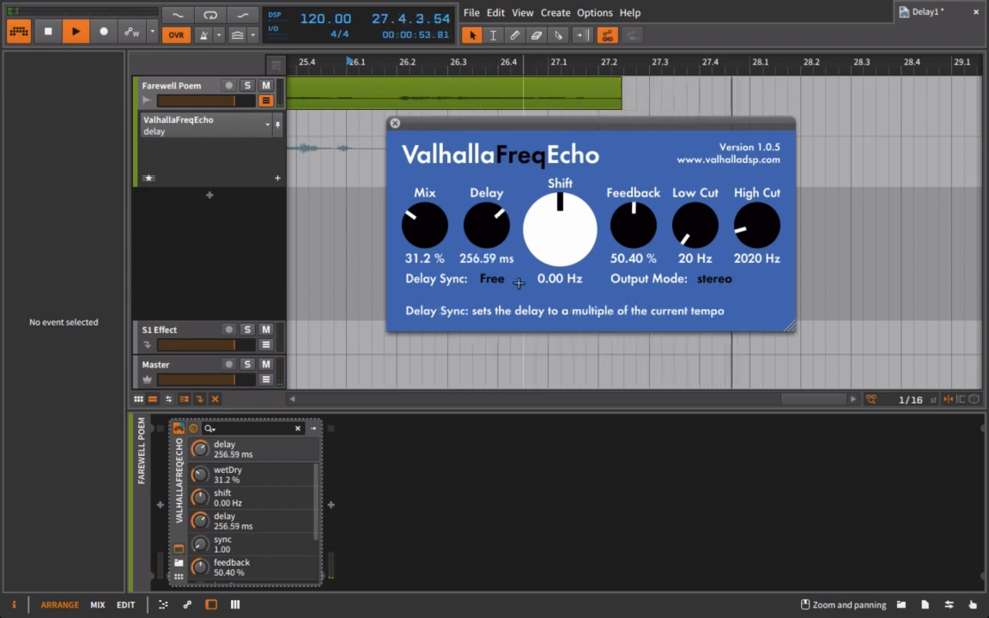
left_click(75, 31)
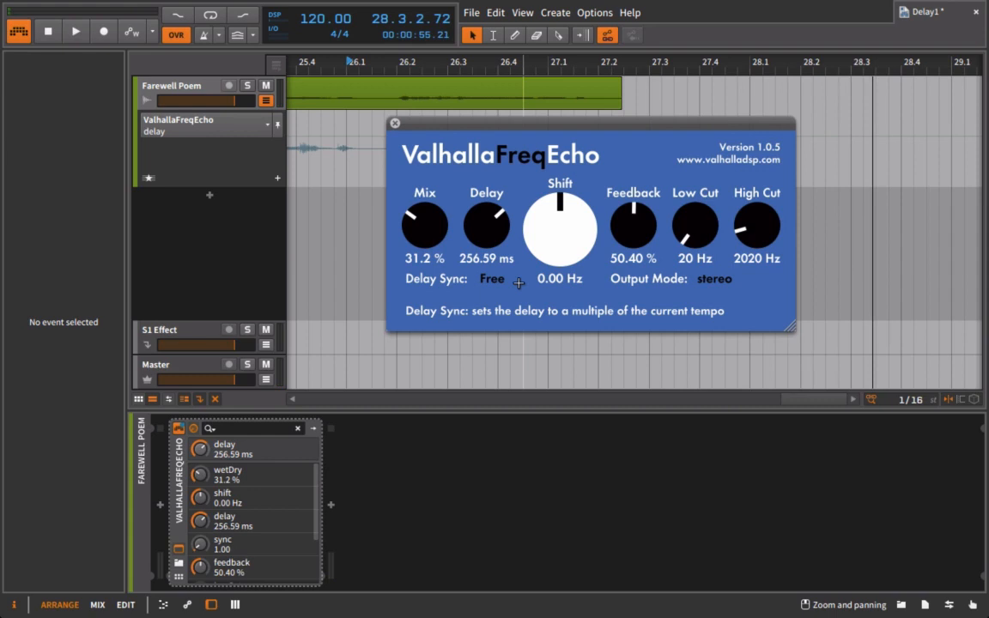
mouse_move(466, 230)
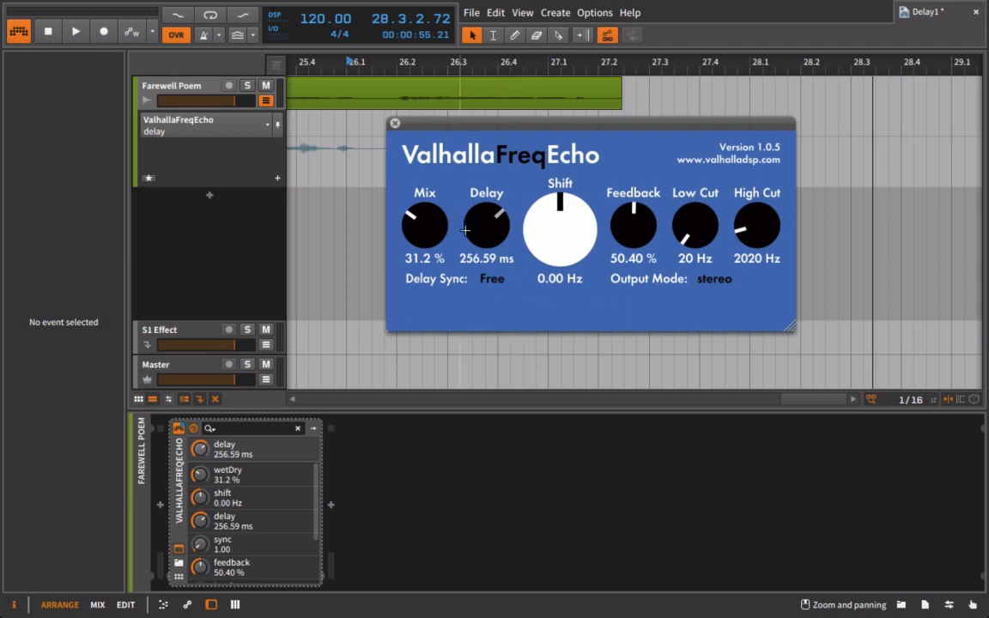
mouse_move(486, 206)
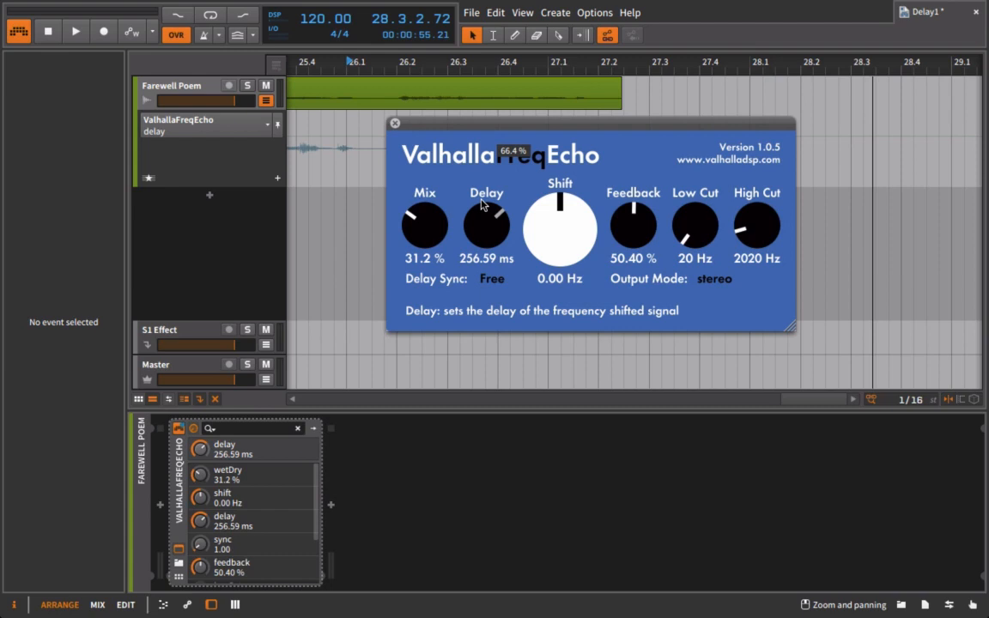
mouse_move(491, 208)
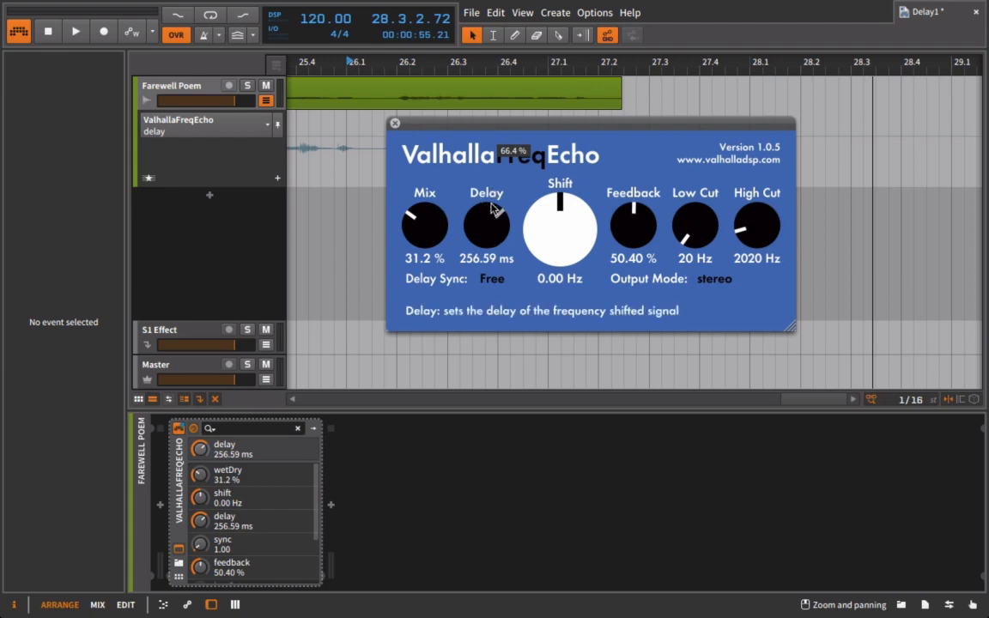
mouse_move(494, 180)
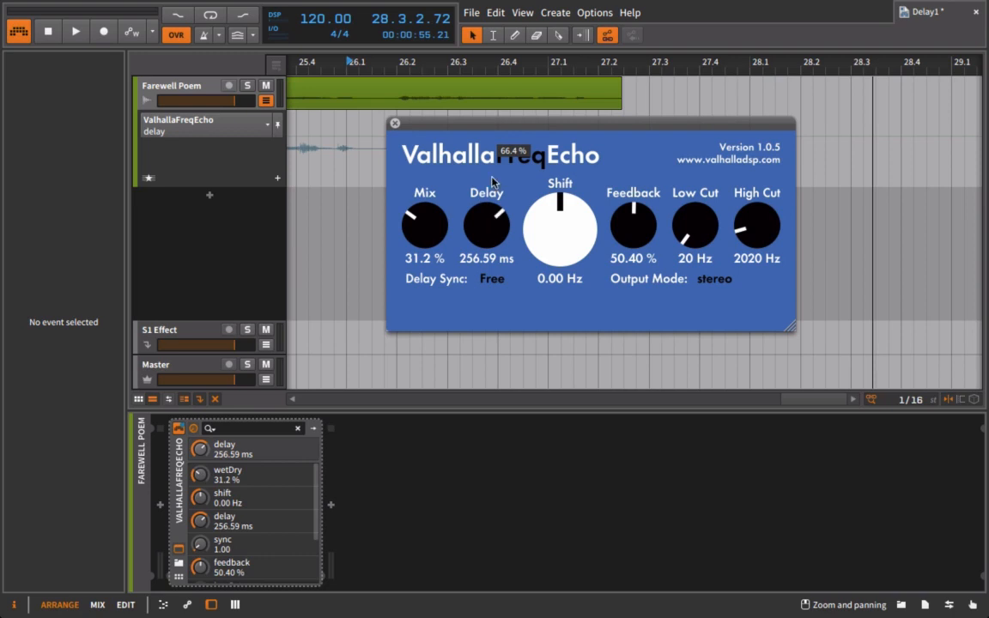
mouse_move(505, 137)
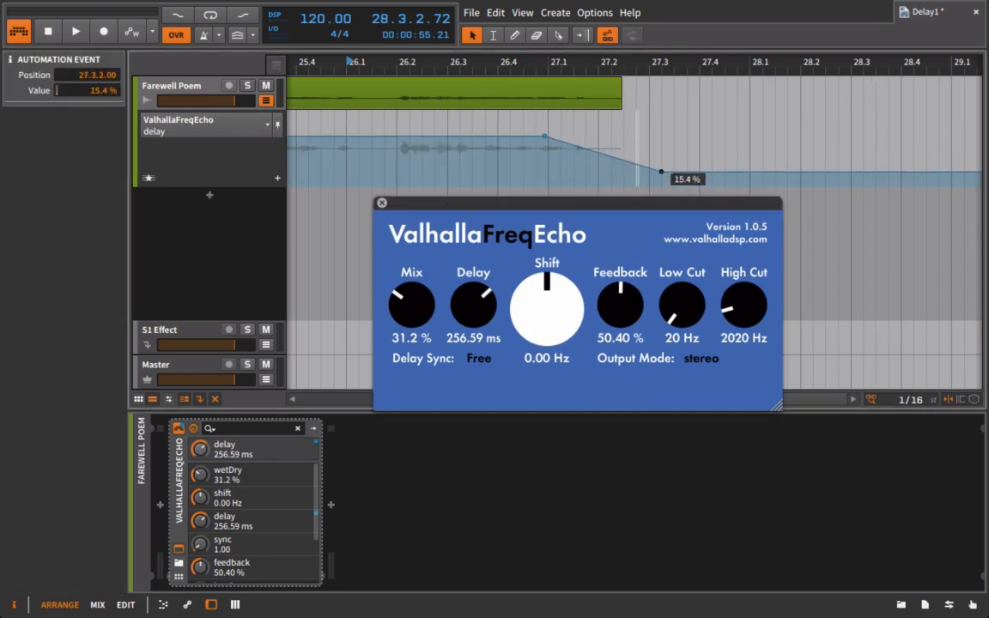
Draw a delay-time automation point after the last word, ending at 95% at bar 27.4.4
left_click(74, 31)
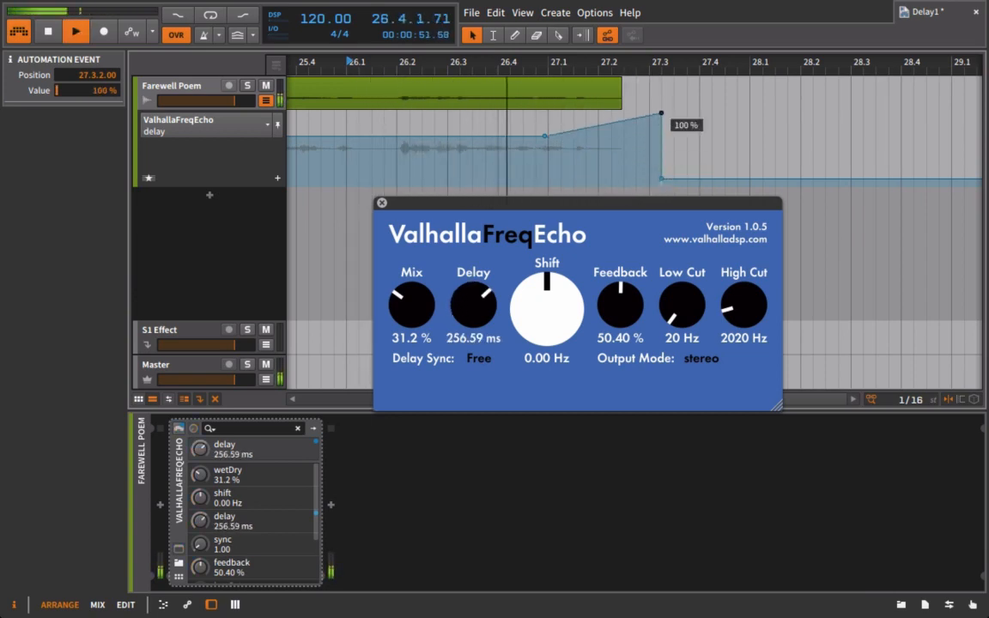
left_click_drag(474, 305, 473, 275)
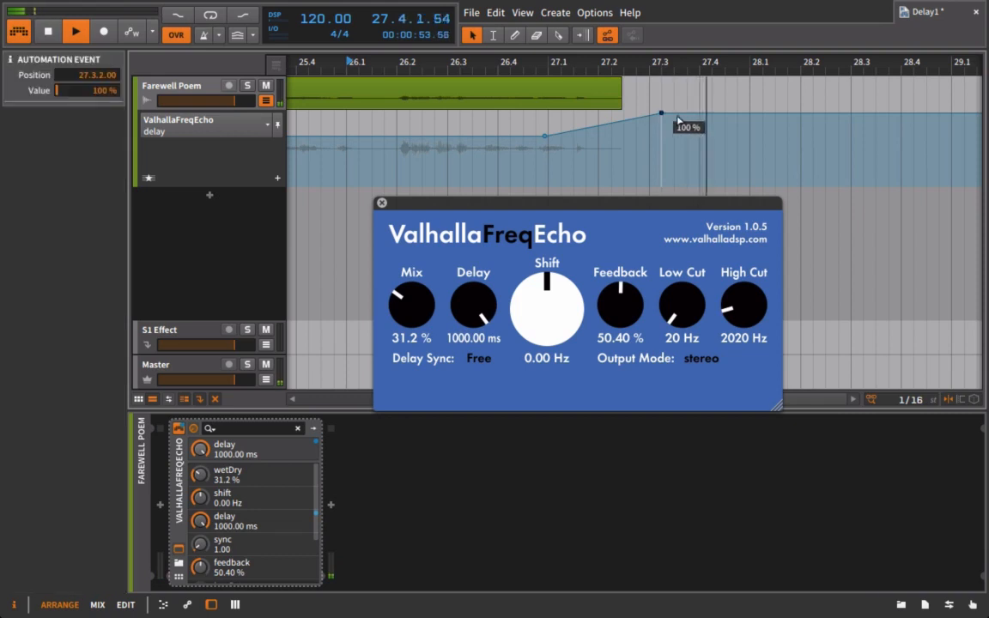
left_click_drag(662, 113, 734, 119)
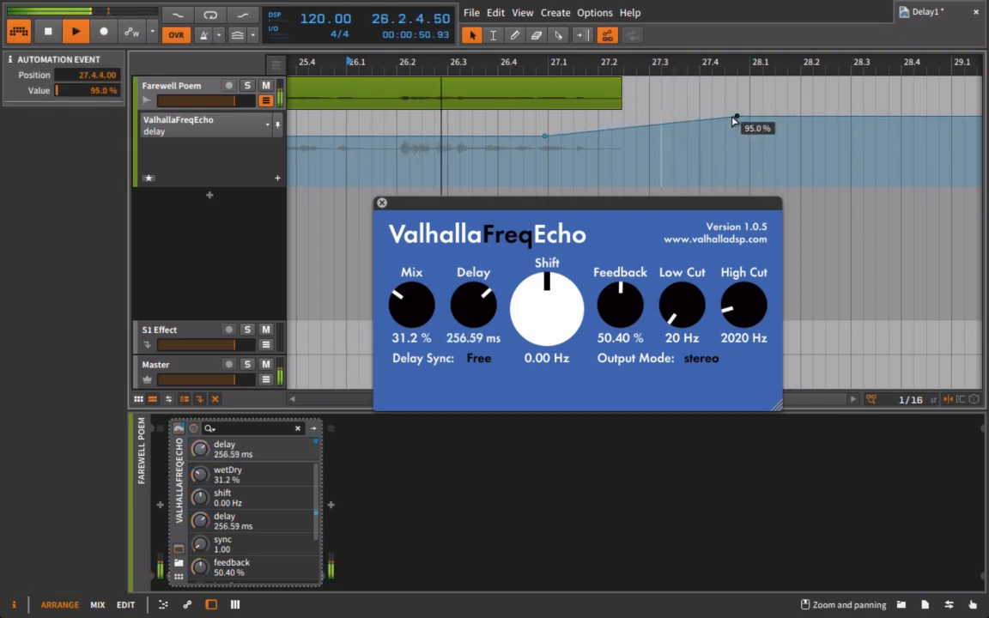
left_click_drag(473, 305, 473, 274)
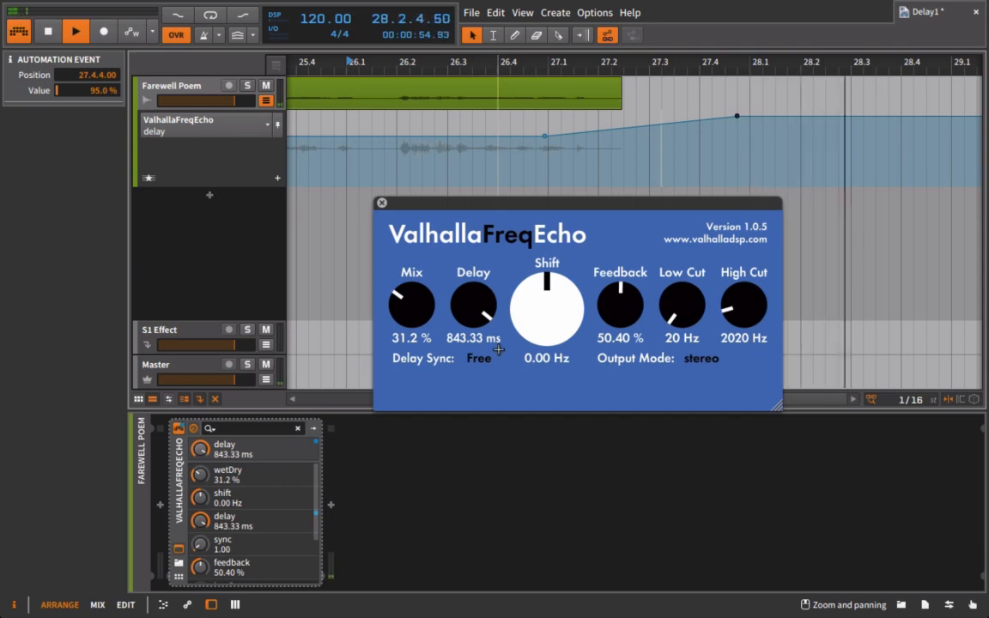
left_click(75, 31)
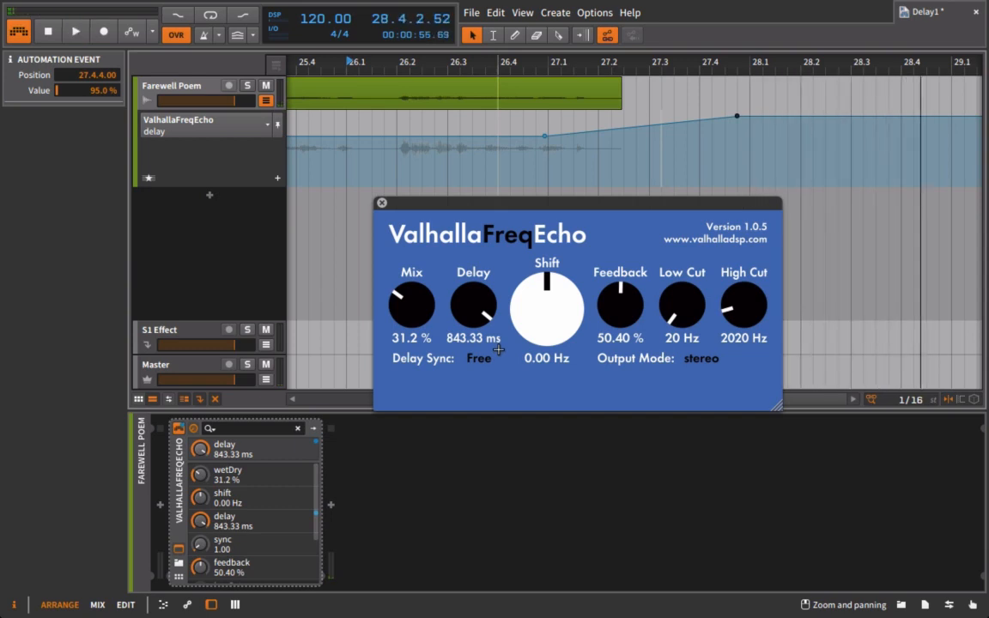